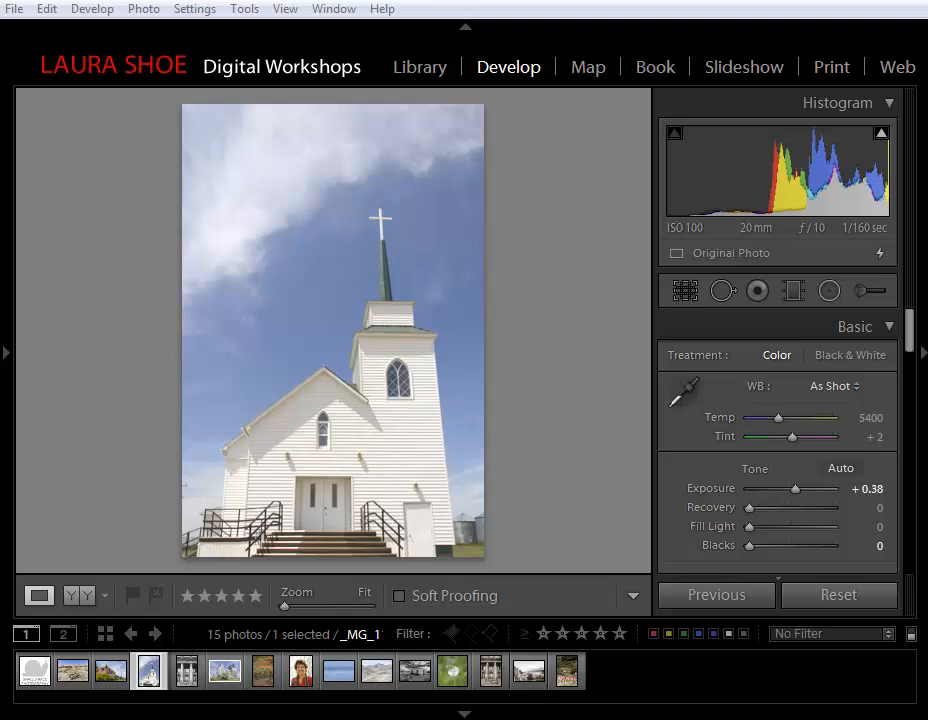
{"action": "mouse_move", "coordinate": [722, 291]}
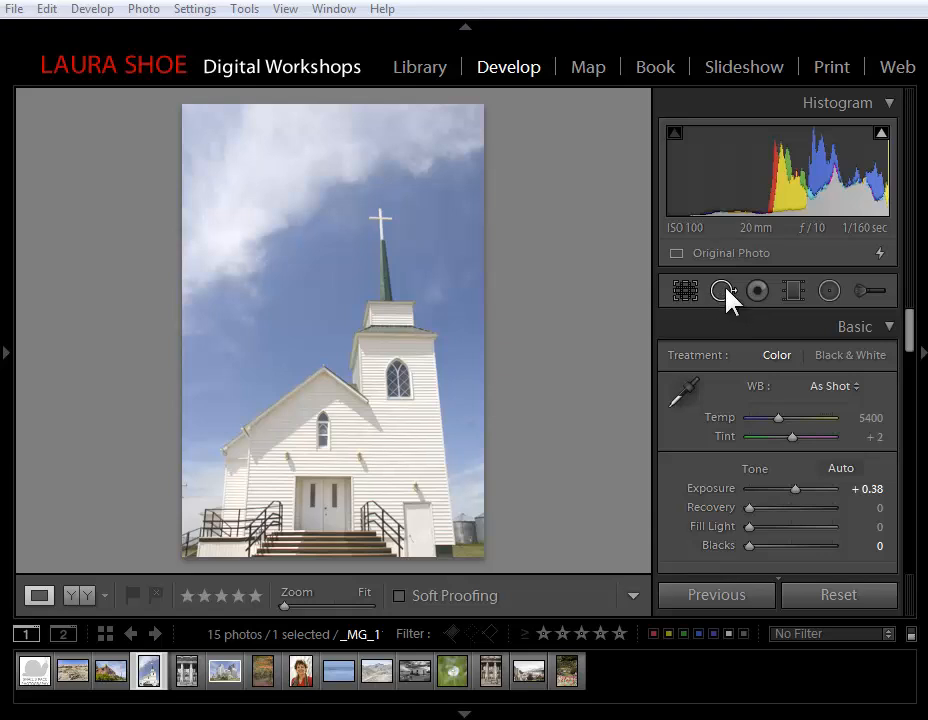
- Activate Spot Removal and turn on Visualize Spots for the church photo
{"action": "left_click", "coordinate": [721, 291]}
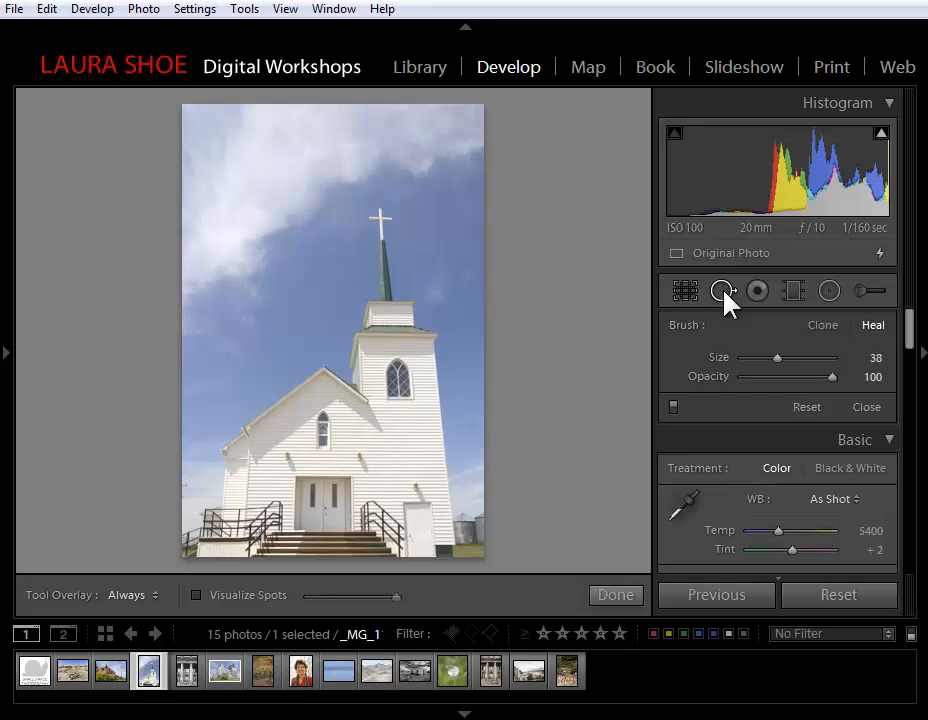
{"action": "mouse_move", "coordinate": [715, 305]}
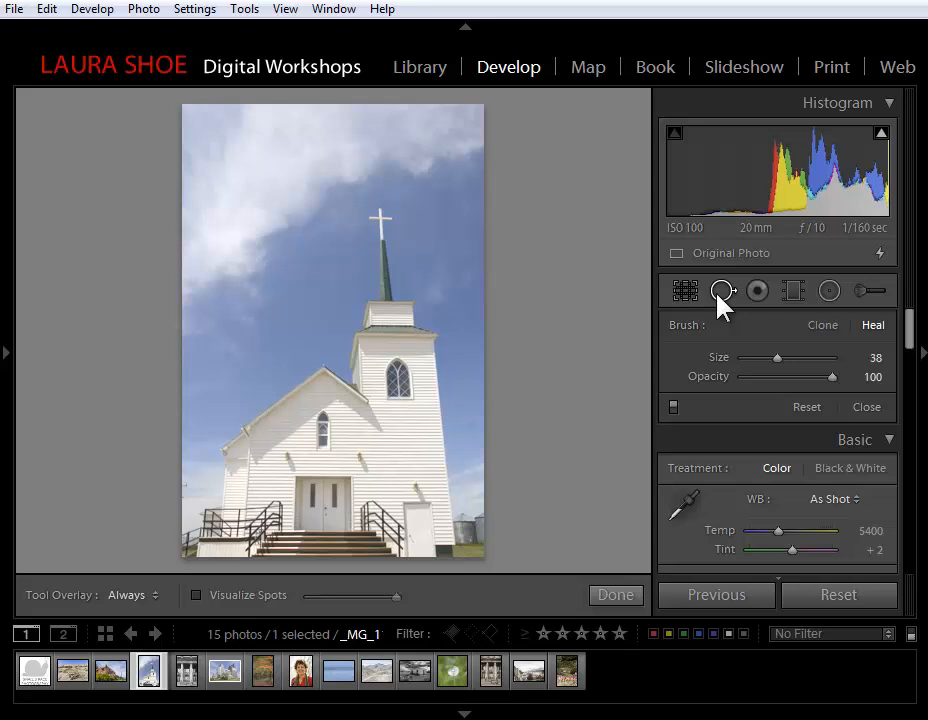
{"action": "mouse_move", "coordinate": [697, 399]}
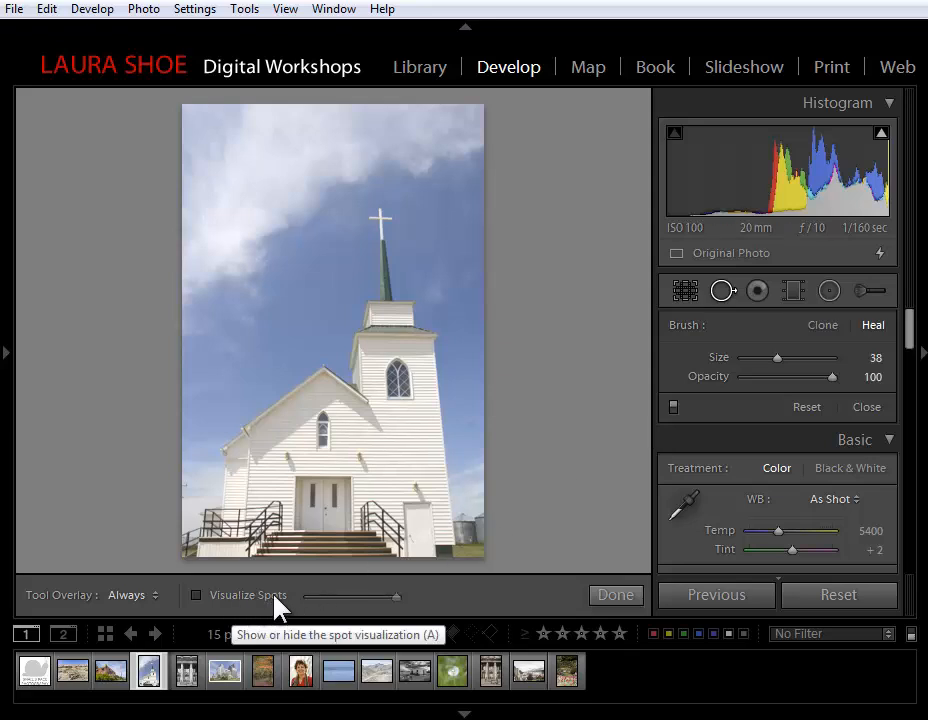
{"action": "mouse_move", "coordinate": [262, 612]}
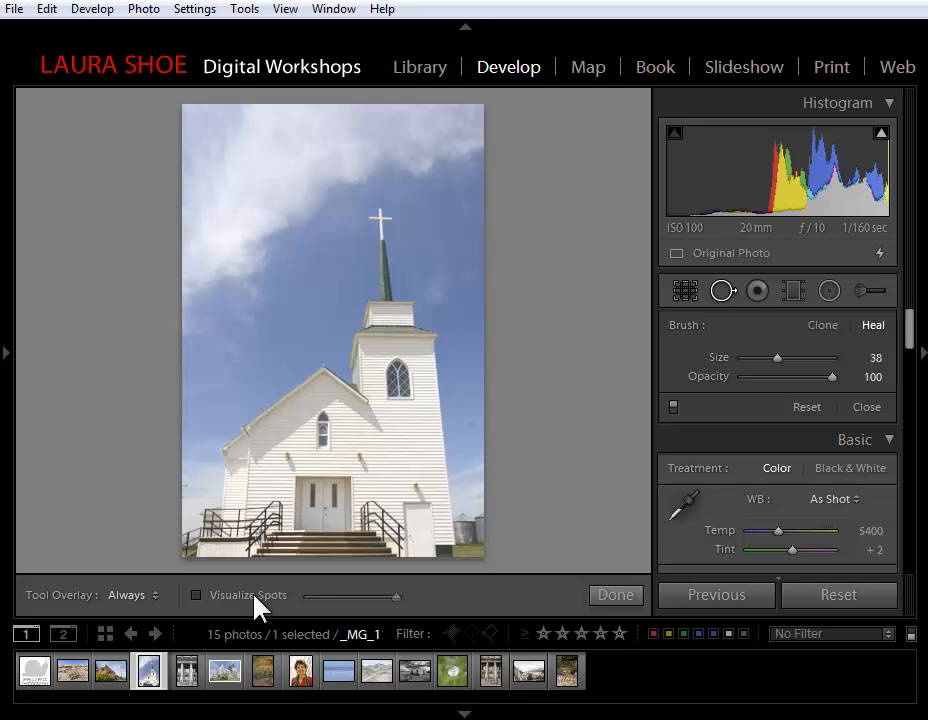
{"action": "left_click", "coordinate": [196, 595]}
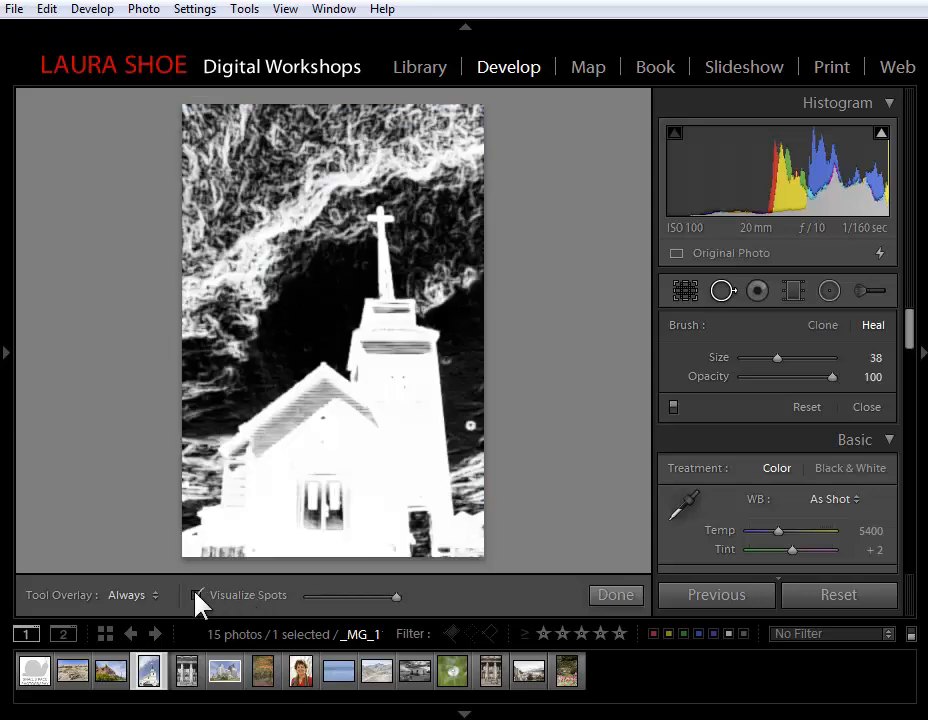
- Lower the Visualize Spots threshold, then raise it back to show dense church edge detail
{"action": "left_click", "coordinate": [197, 595]}
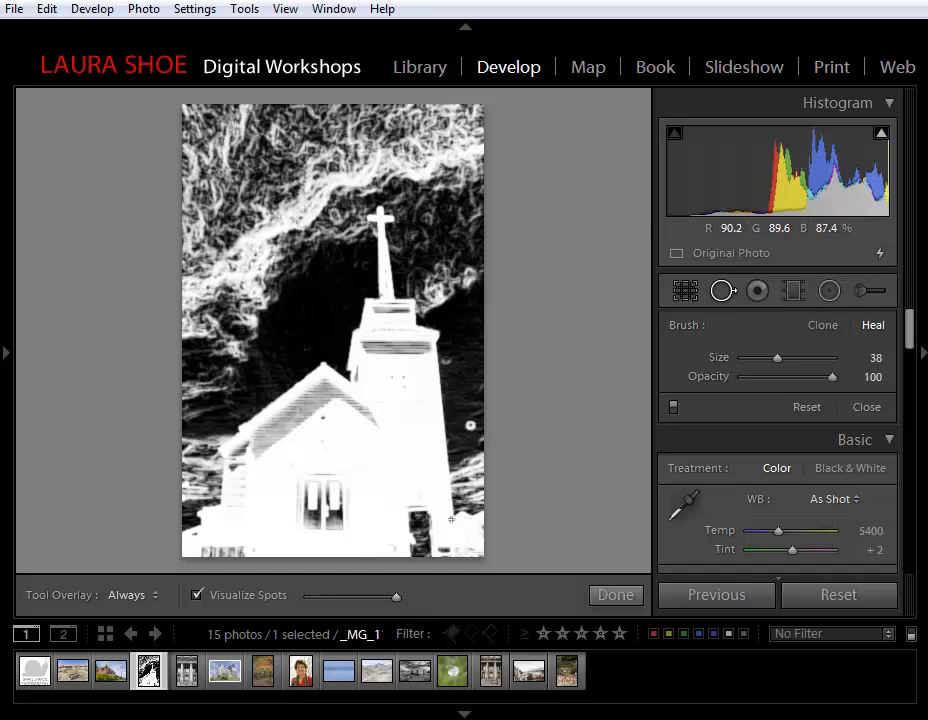
{"action": "left_click_drag", "start_coordinate": [396, 595], "coordinate": [360, 595]}
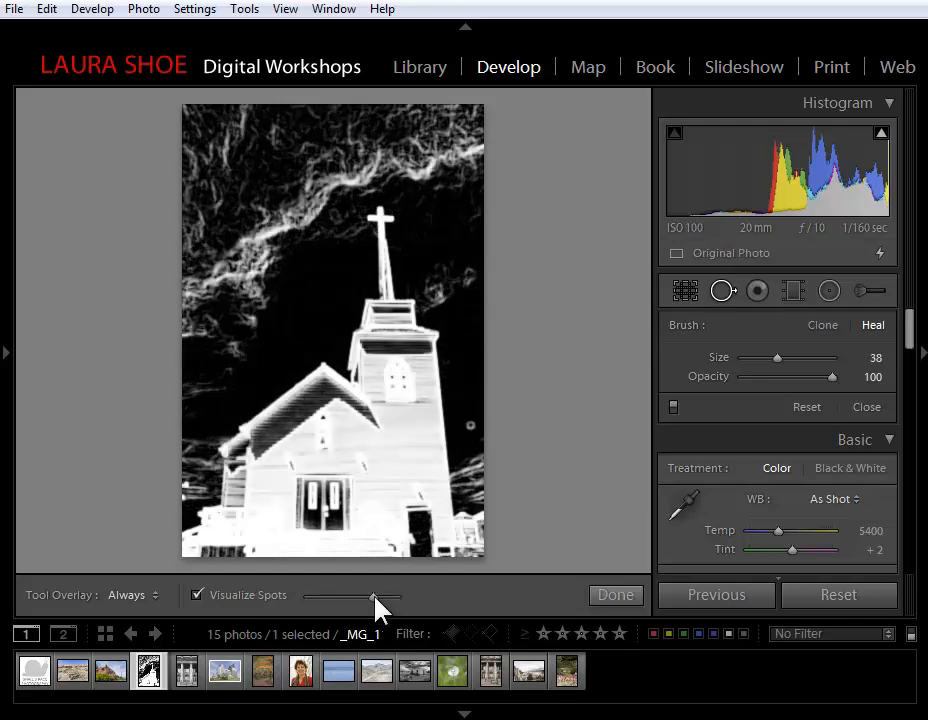
{"action": "left_click_drag", "start_coordinate": [378, 596], "coordinate": [338, 596]}
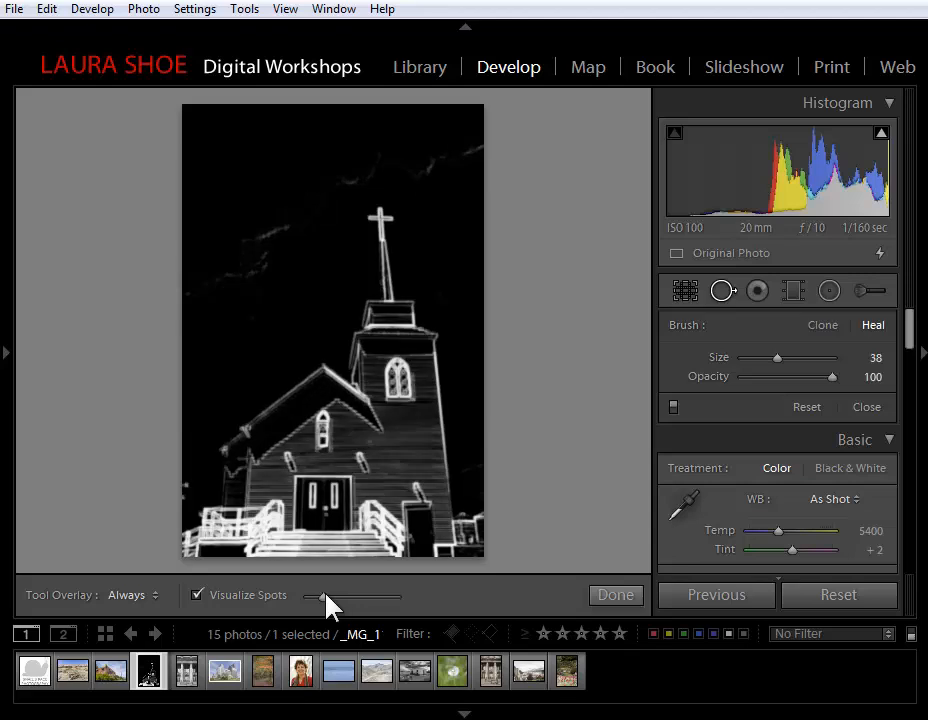
{"action": "left_click_drag", "start_coordinate": [320, 596], "coordinate": [350, 596]}
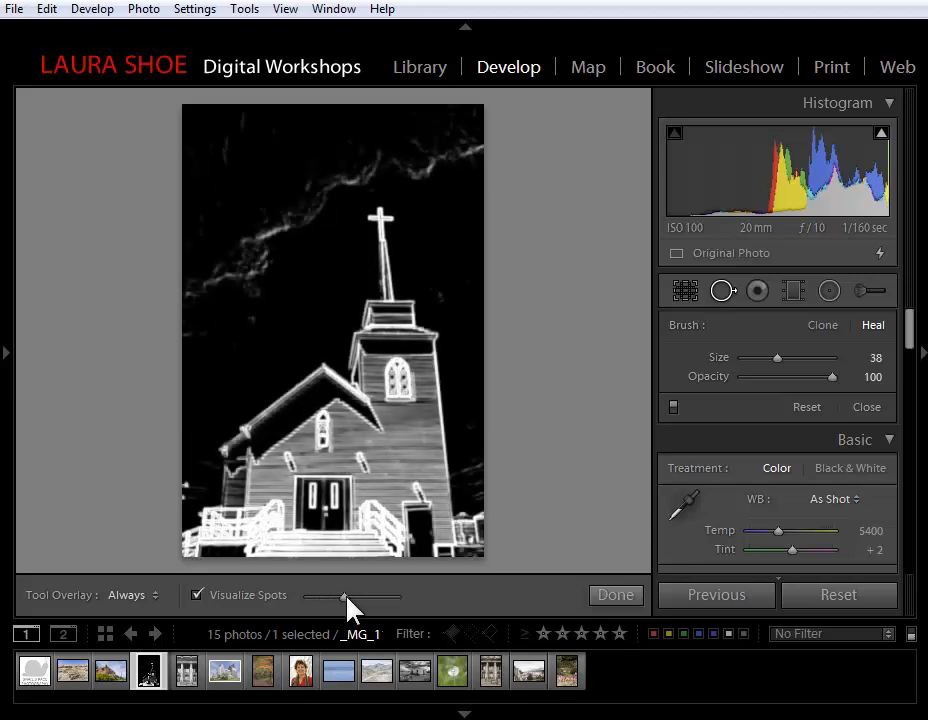
{"action": "left_click_drag", "start_coordinate": [347, 597], "coordinate": [385, 597]}
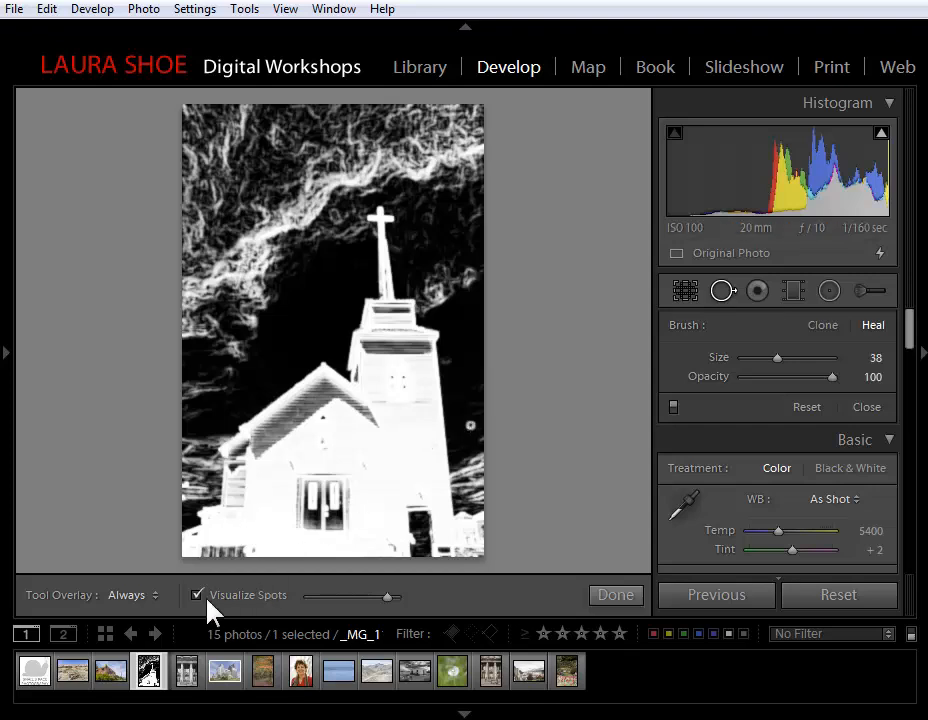
- Turn off visualization, set brush size 76, and heal the sky dust beside the tower
{"action": "left_click", "coordinate": [197, 595]}
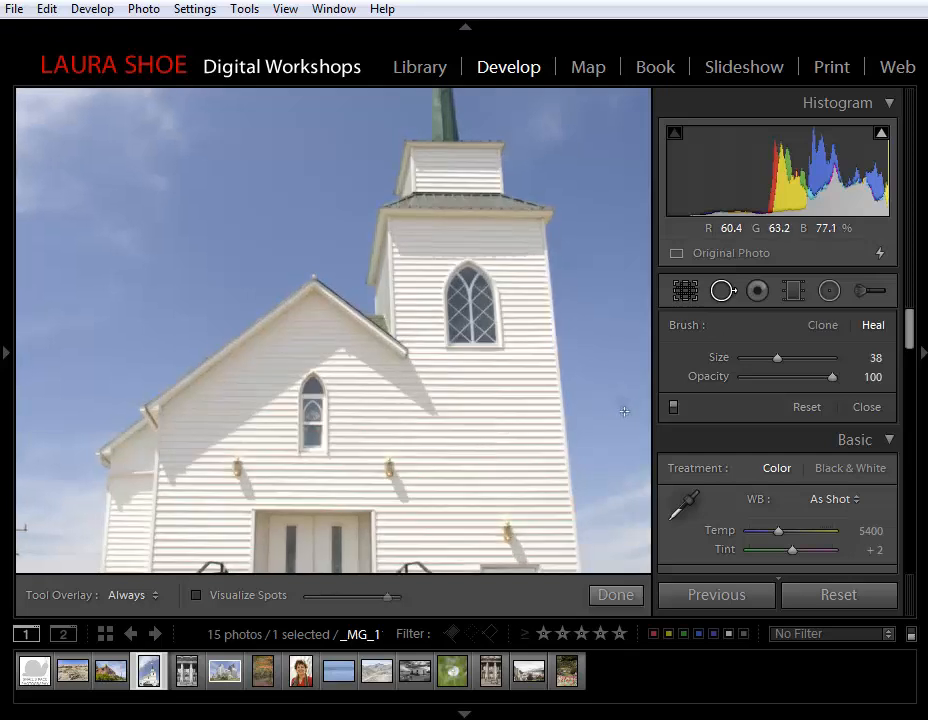
{"action": "left_click_drag", "start_coordinate": [777, 357], "coordinate": [811, 357]}
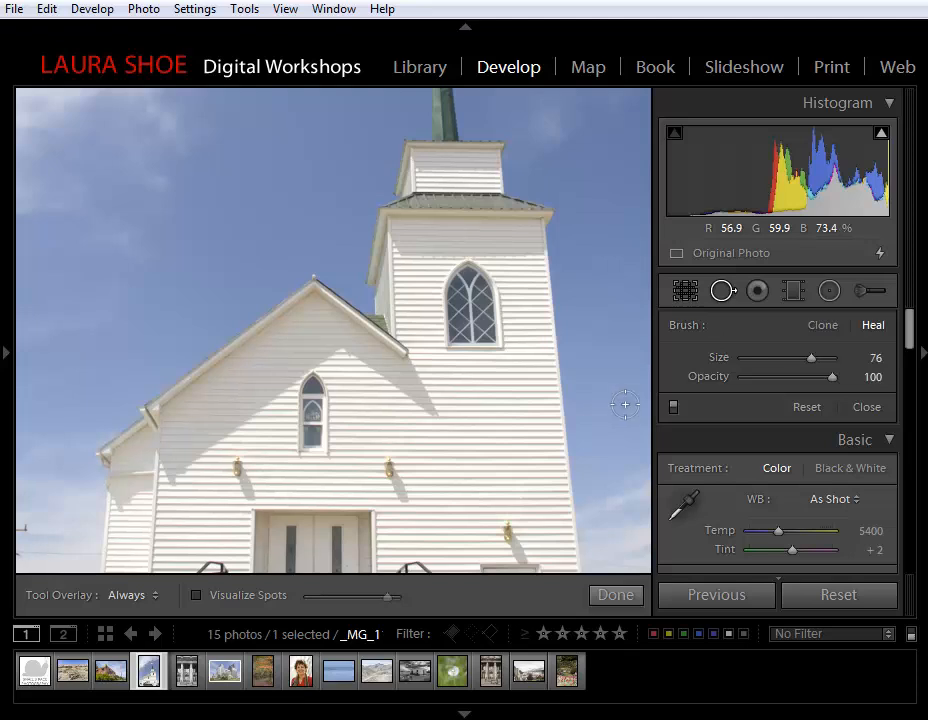
{"action": "left_click", "coordinate": [623, 402]}
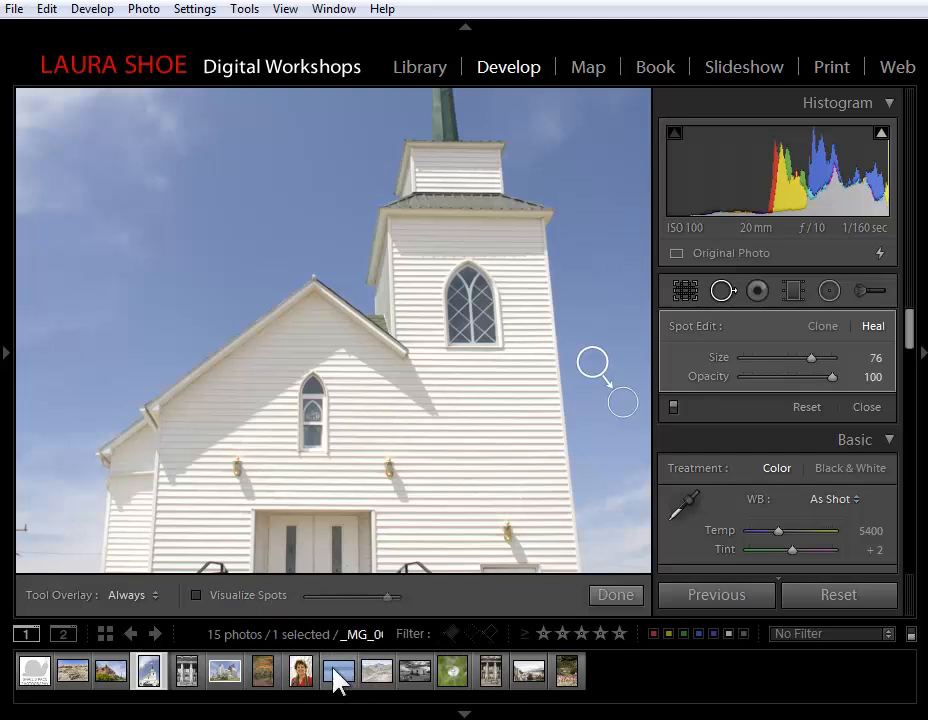
- Open the seascape and heal a high sky dust speck using spot visualization
{"action": "left_click", "coordinate": [338, 670]}
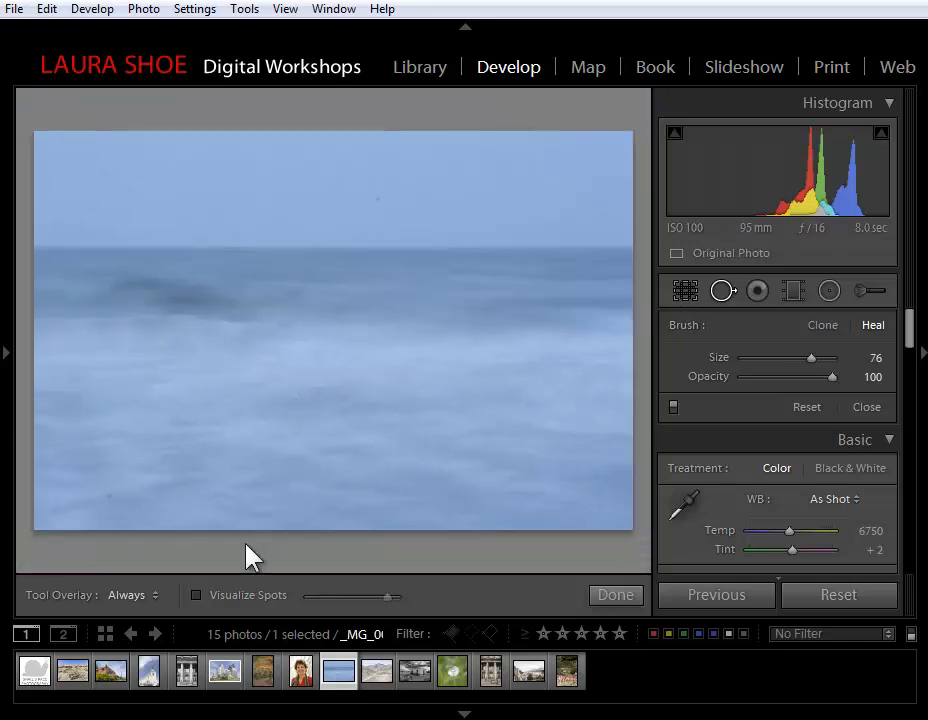
{"action": "left_click", "coordinate": [197, 595]}
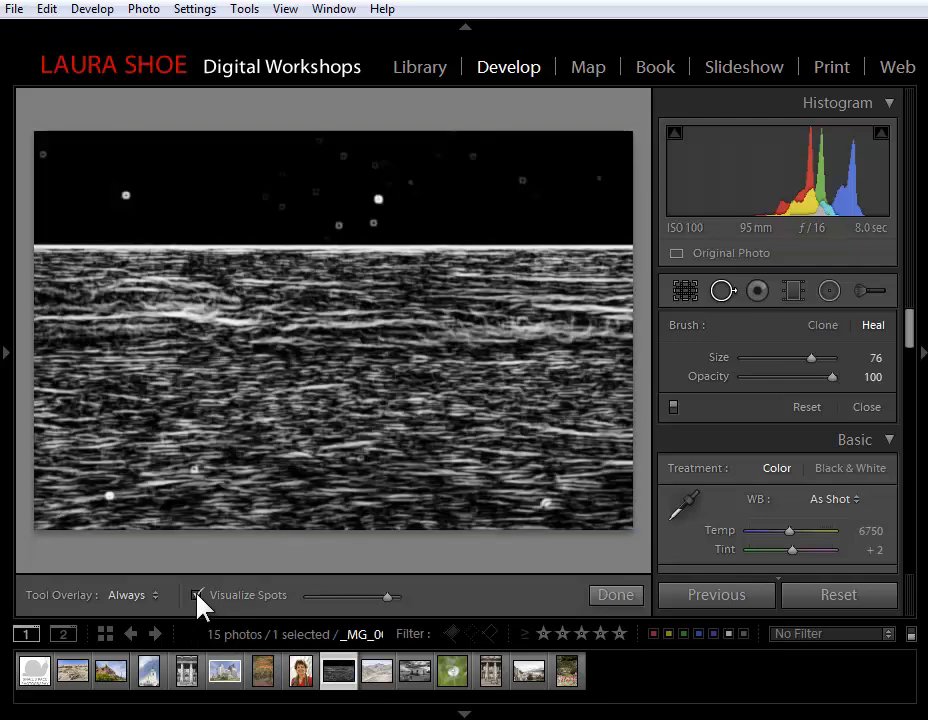
{"action": "left_click", "coordinate": [197, 595]}
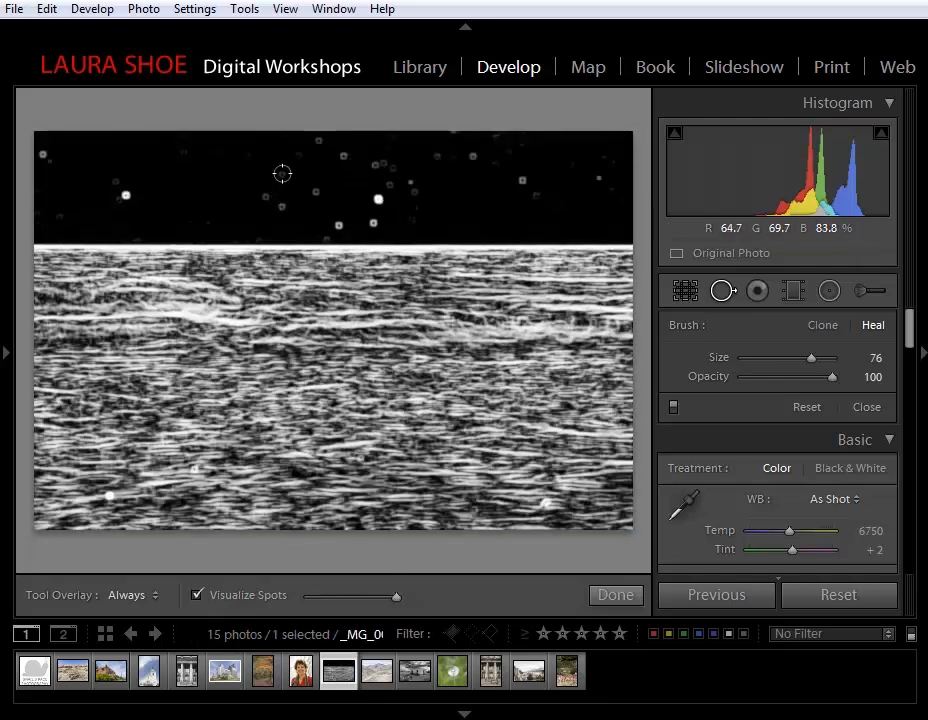
{"action": "left_click", "coordinate": [298, 172]}
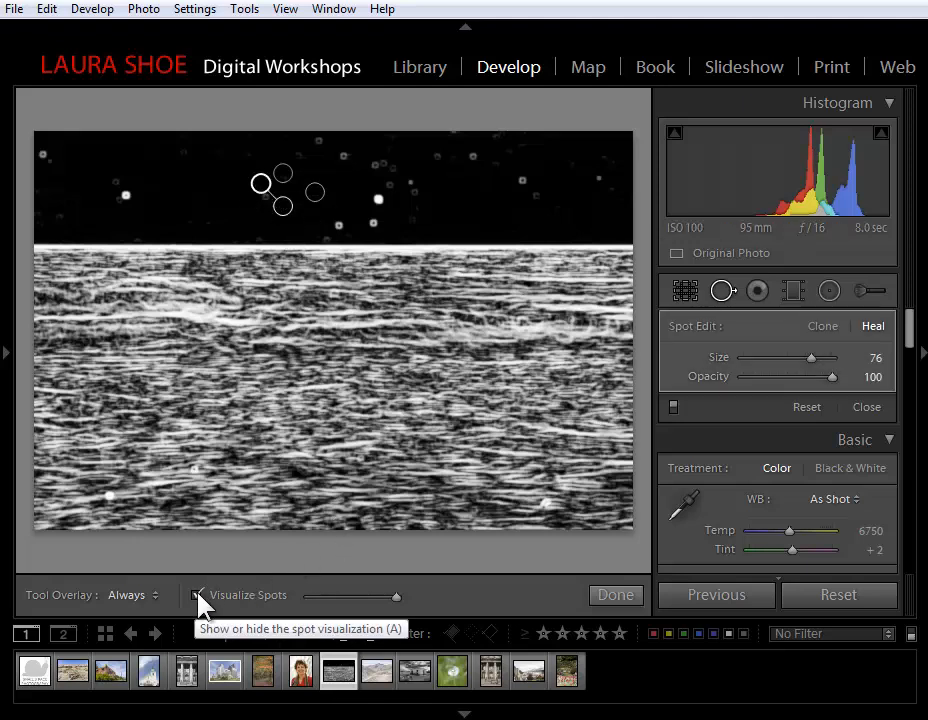
{"action": "left_click", "coordinate": [198, 595]}
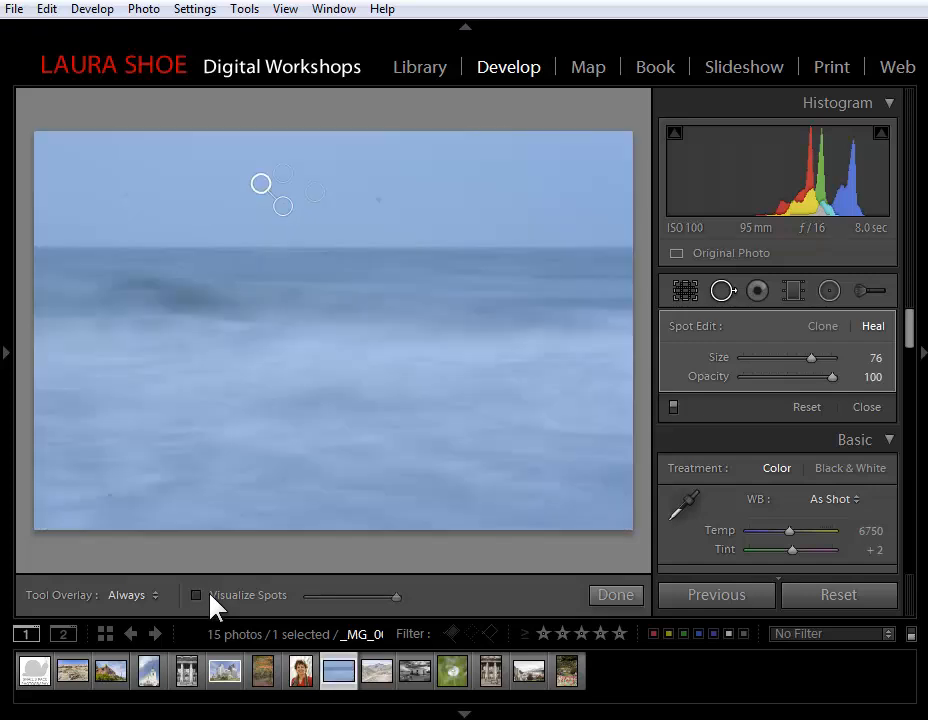
- Toggle visualization, then marquee-delete the heal spots in the upper seascape sky
{"action": "left_click", "coordinate": [197, 595]}
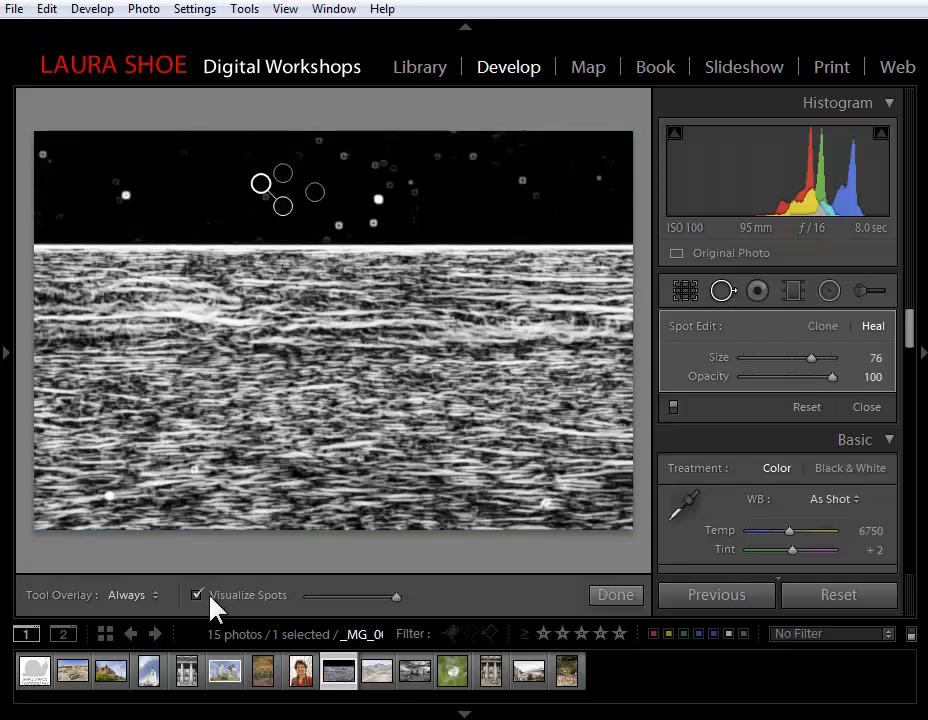
{"action": "left_click", "coordinate": [197, 595]}
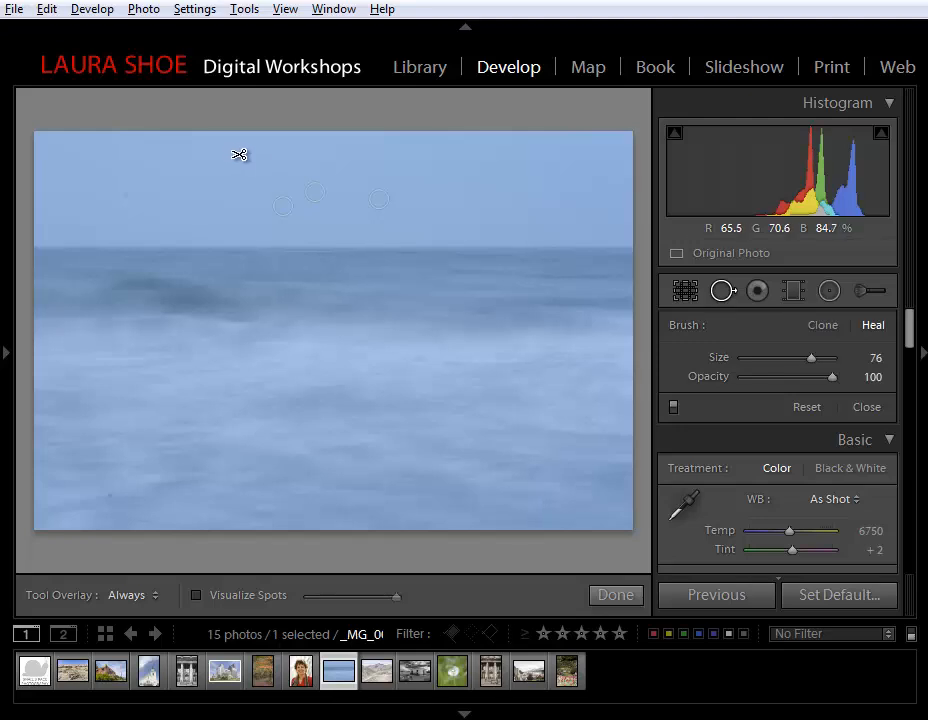
{"action": "left_click_drag", "start_coordinate": [238, 154], "coordinate": [290, 200]}
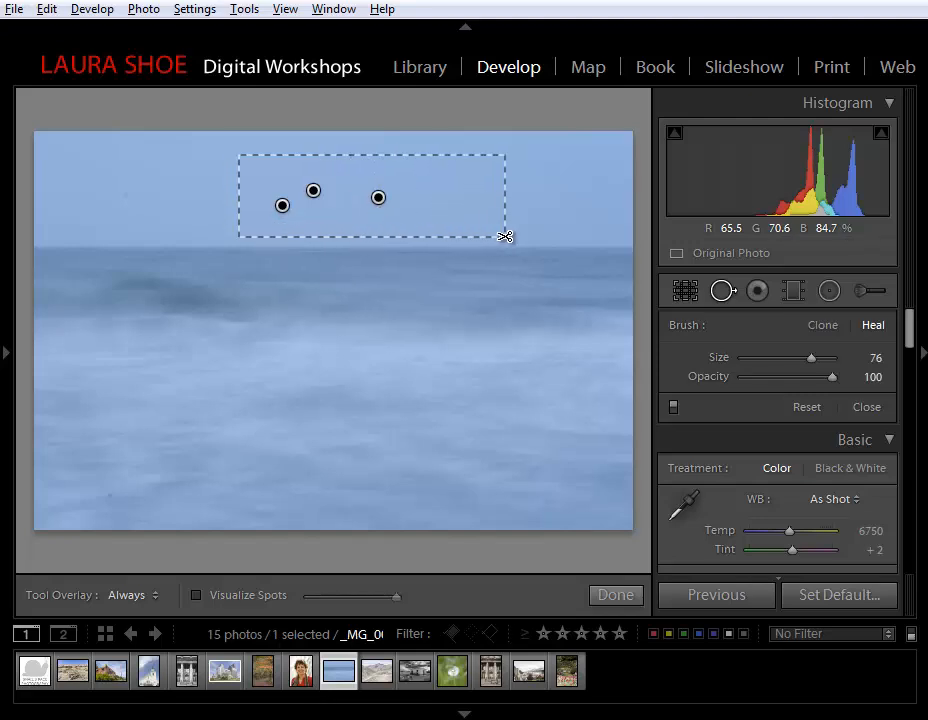
{"action": "mouse_move", "coordinate": [501, 238]}
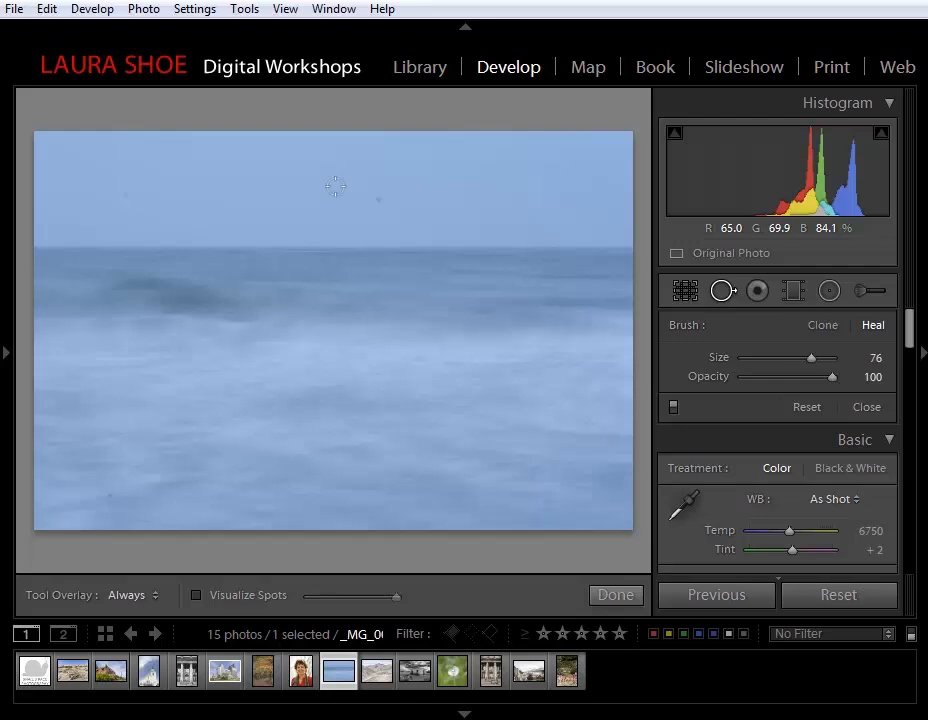
{"action": "mouse_move", "coordinate": [265, 610]}
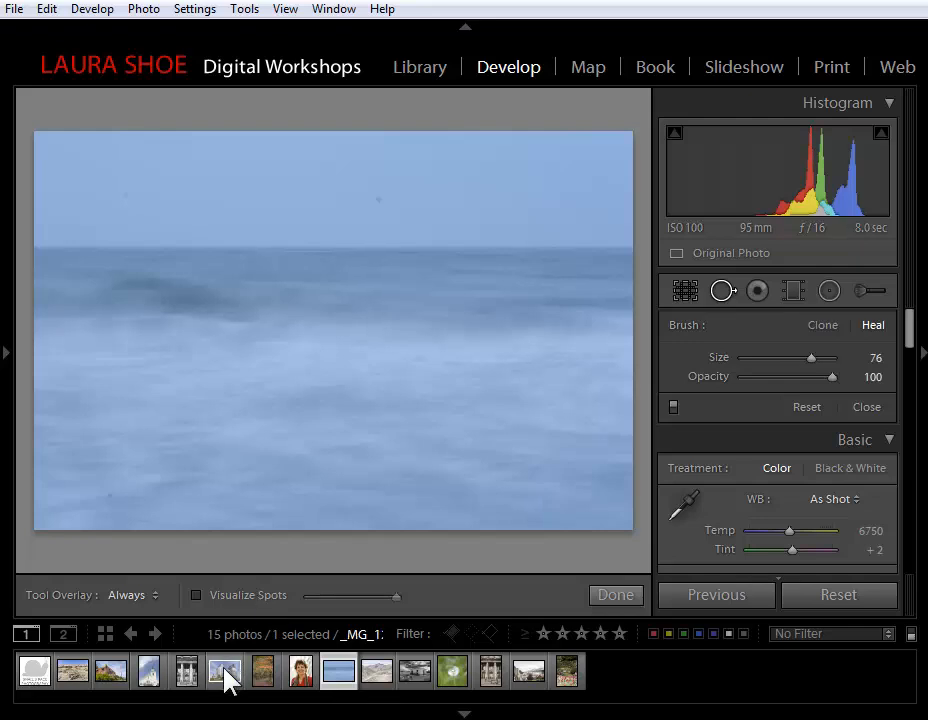
- Open the wire-crossed church photo and heal a short wire section with a size-37 spot
{"action": "left_click", "coordinate": [224, 670]}
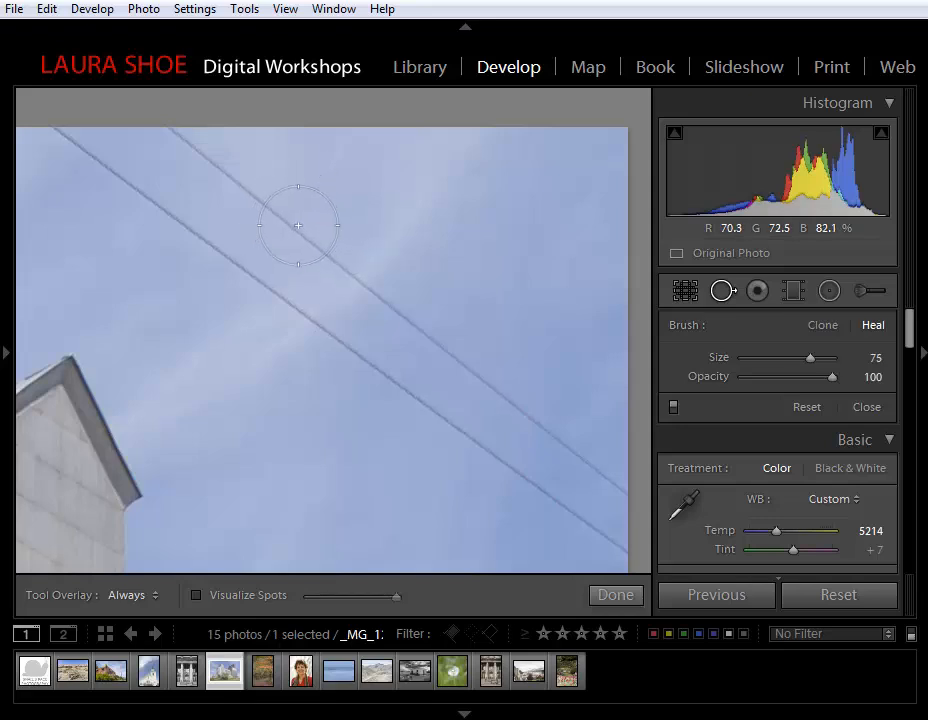
{"action": "left_click_drag", "start_coordinate": [810, 357], "coordinate": [786, 357]}
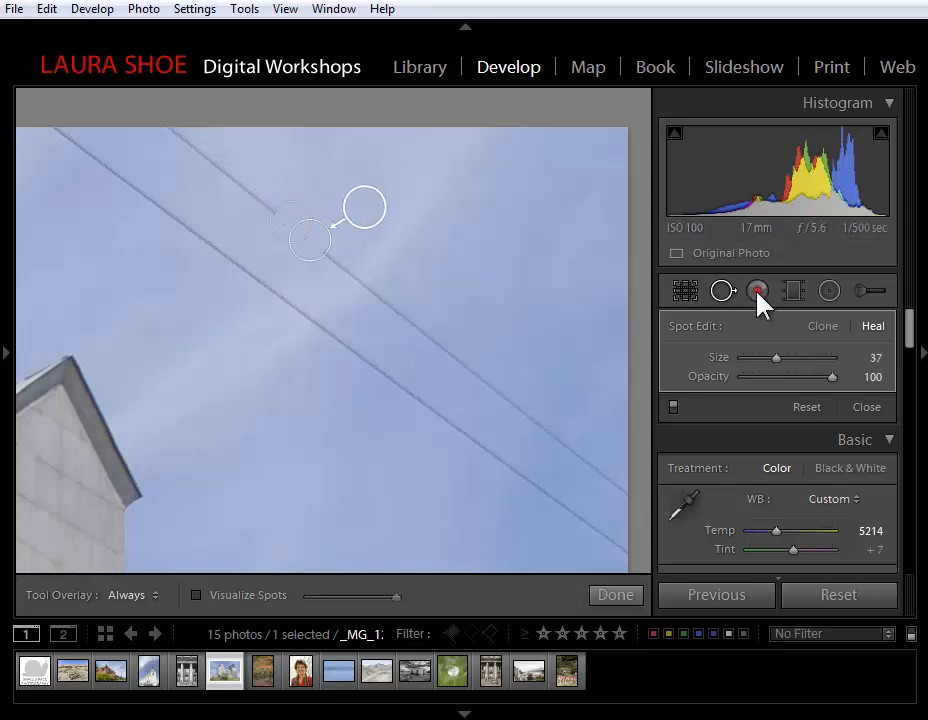
{"action": "mouse_move", "coordinate": [600, 275]}
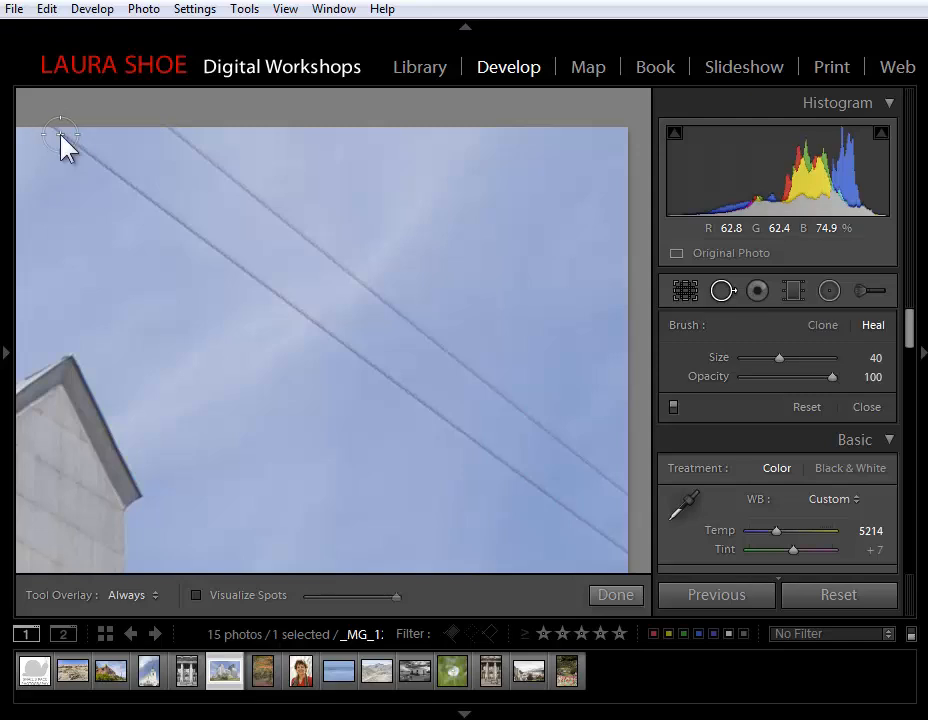
- Paint a long straight heal stroke erasing the lower power line
{"action": "left_click", "coordinate": [58, 134]}
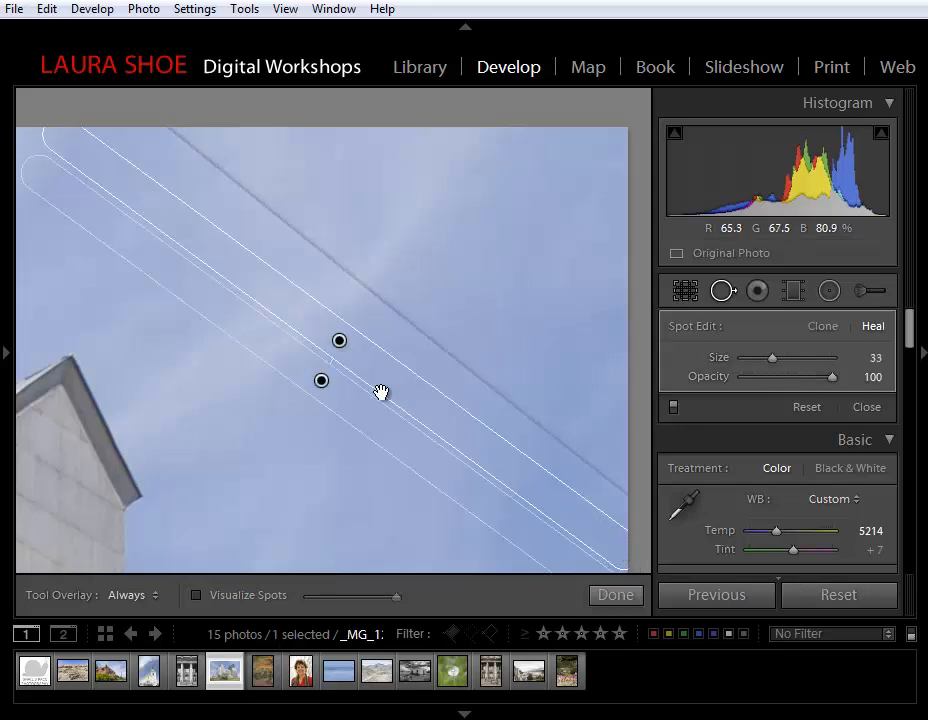
{"action": "mouse_move", "coordinate": [378, 426]}
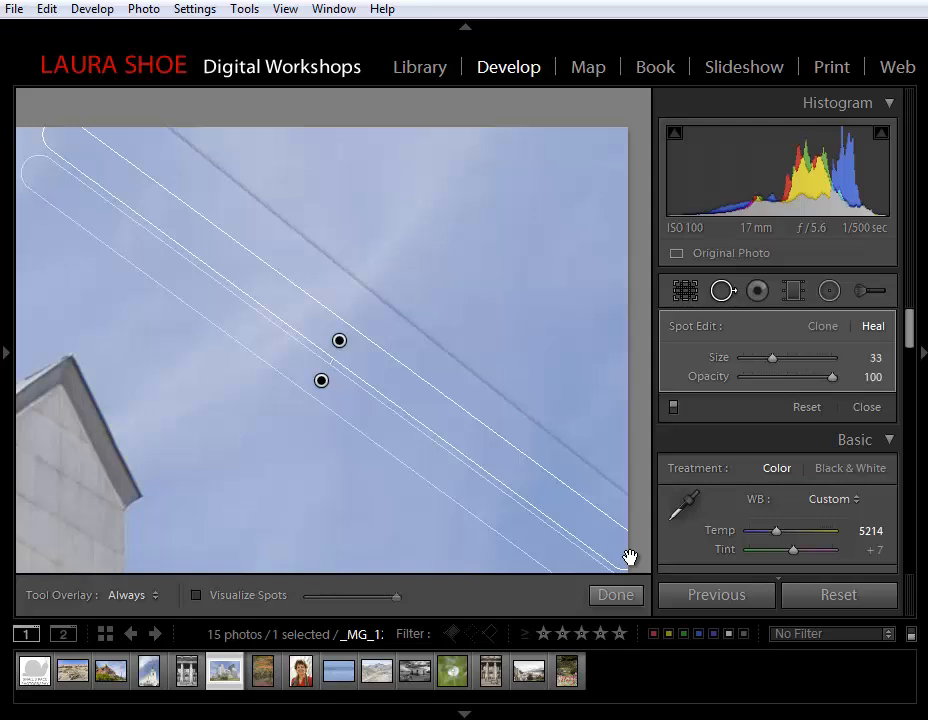
{"action": "mouse_move", "coordinate": [375, 340]}
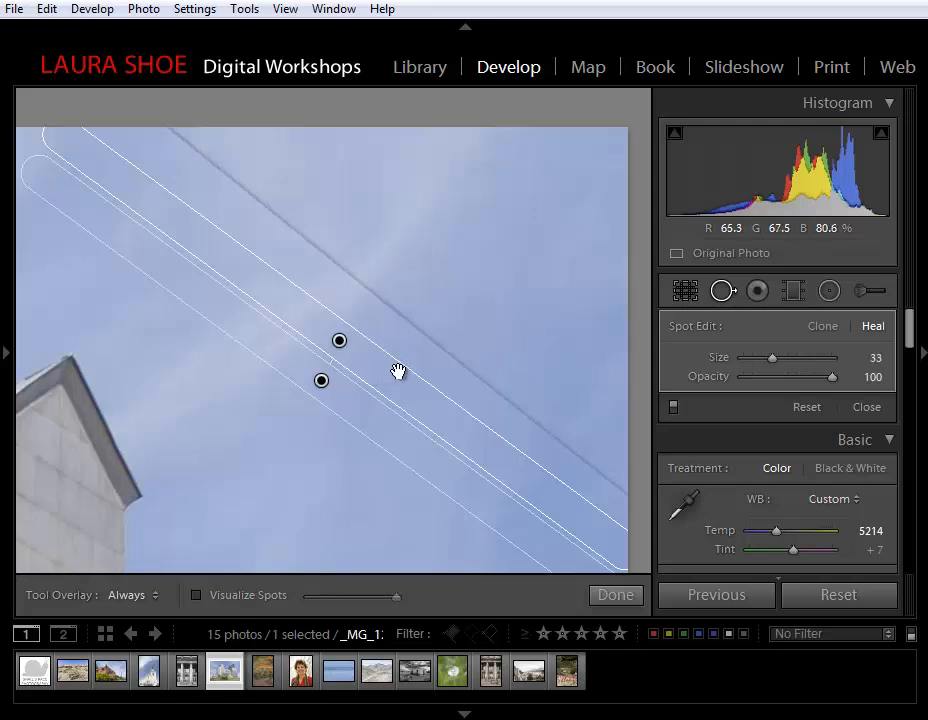
- Try the Tool Overlay options, settling on Auto so spot outlines stay hidden
{"action": "left_click", "coordinate": [130, 595]}
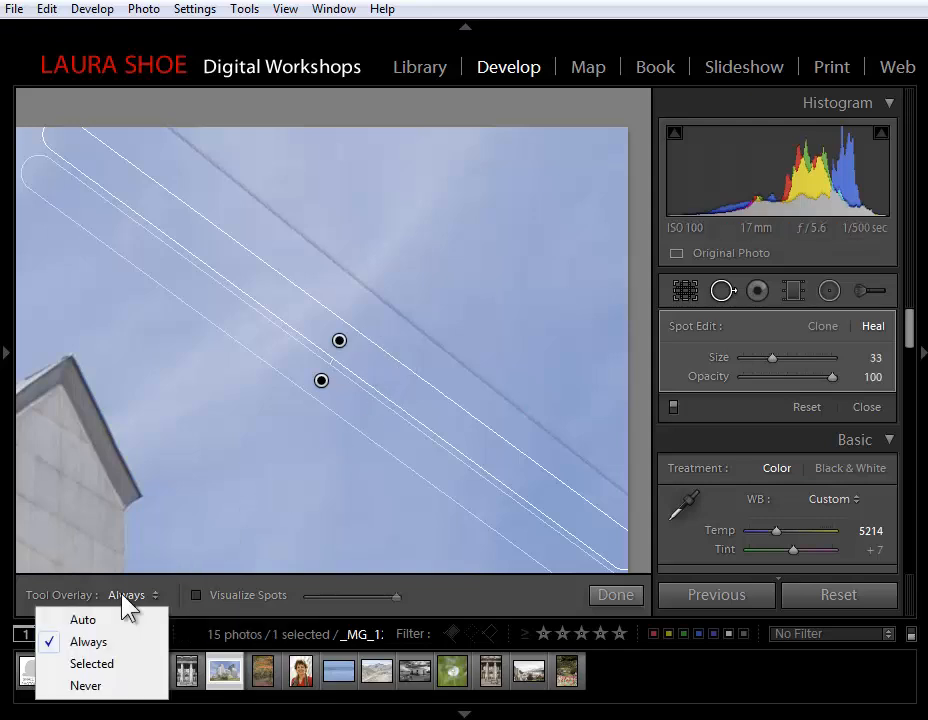
{"action": "left_click", "coordinate": [83, 619]}
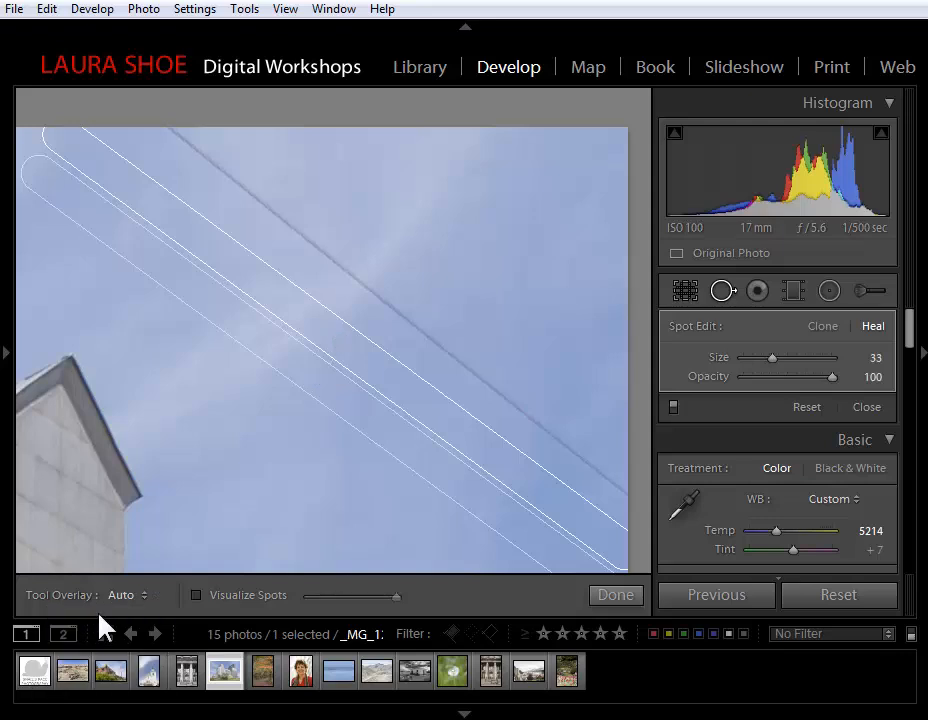
{"action": "mouse_move", "coordinate": [700, 407]}
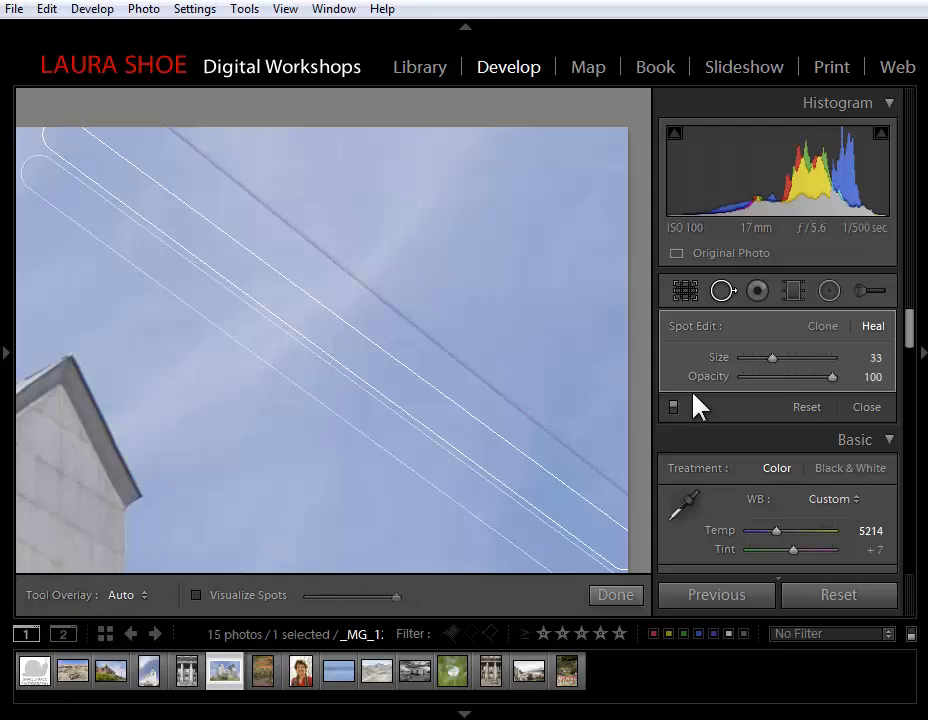
{"action": "mouse_move", "coordinate": [710, 439]}
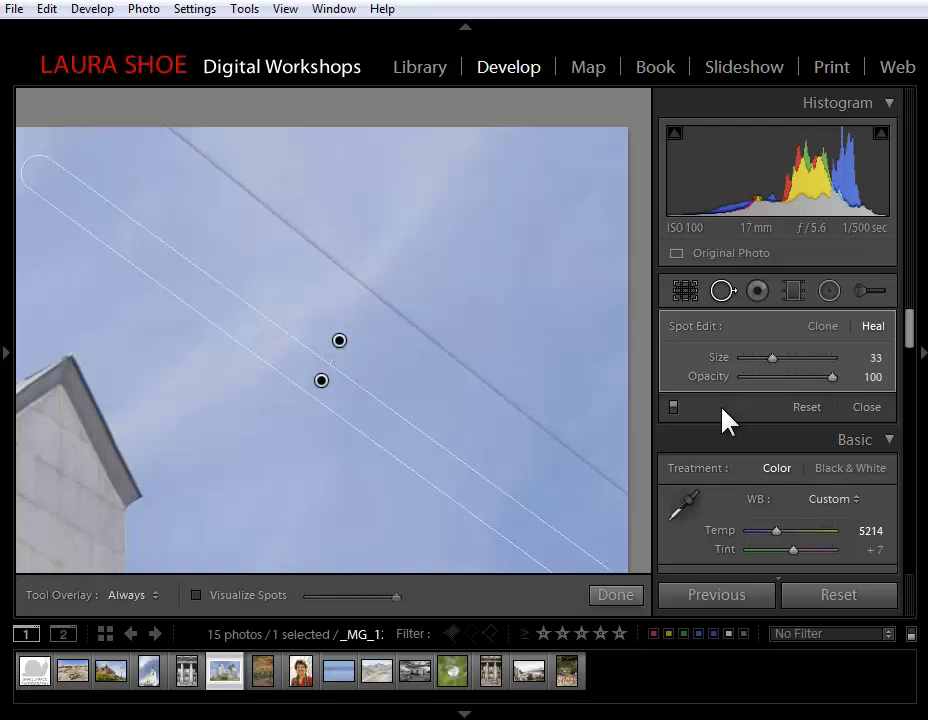
{"action": "left_click", "coordinate": [128, 595]}
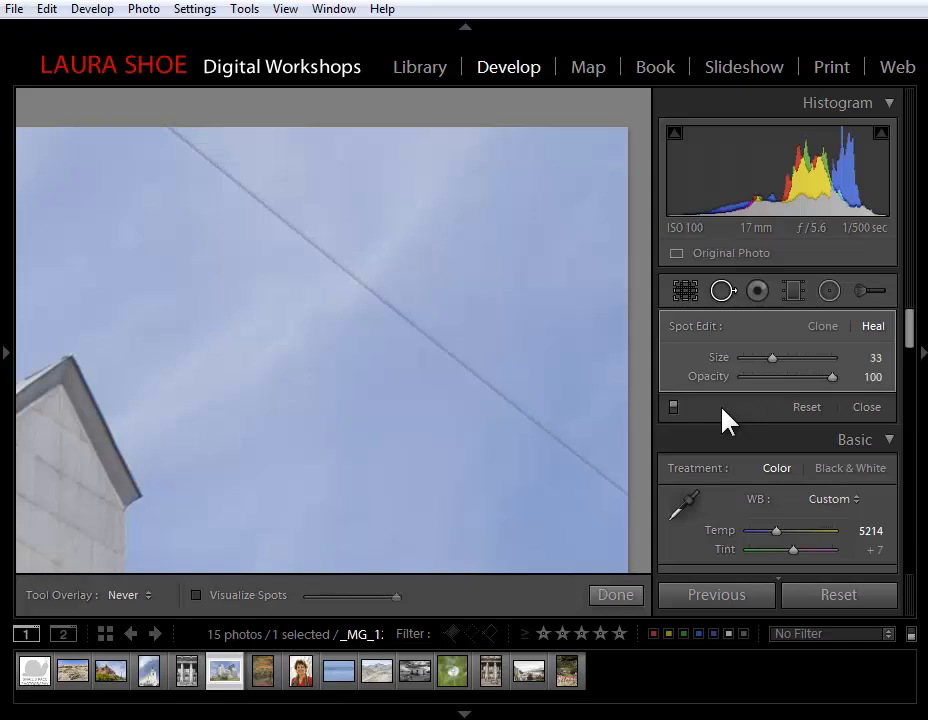
{"action": "mouse_move", "coordinate": [355, 303]}
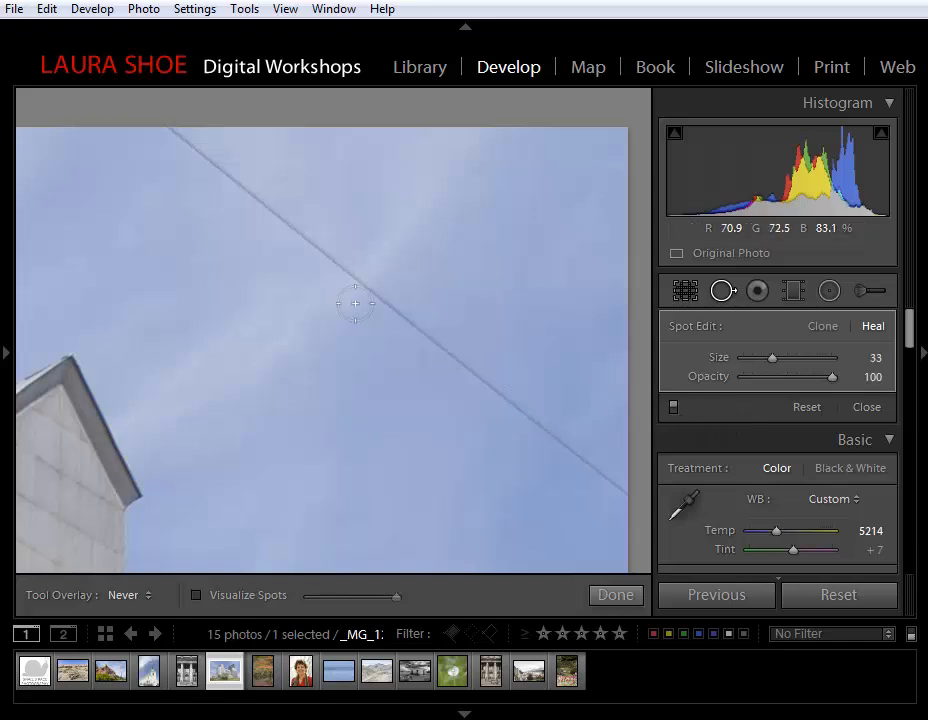
{"action": "mouse_move", "coordinate": [553, 473]}
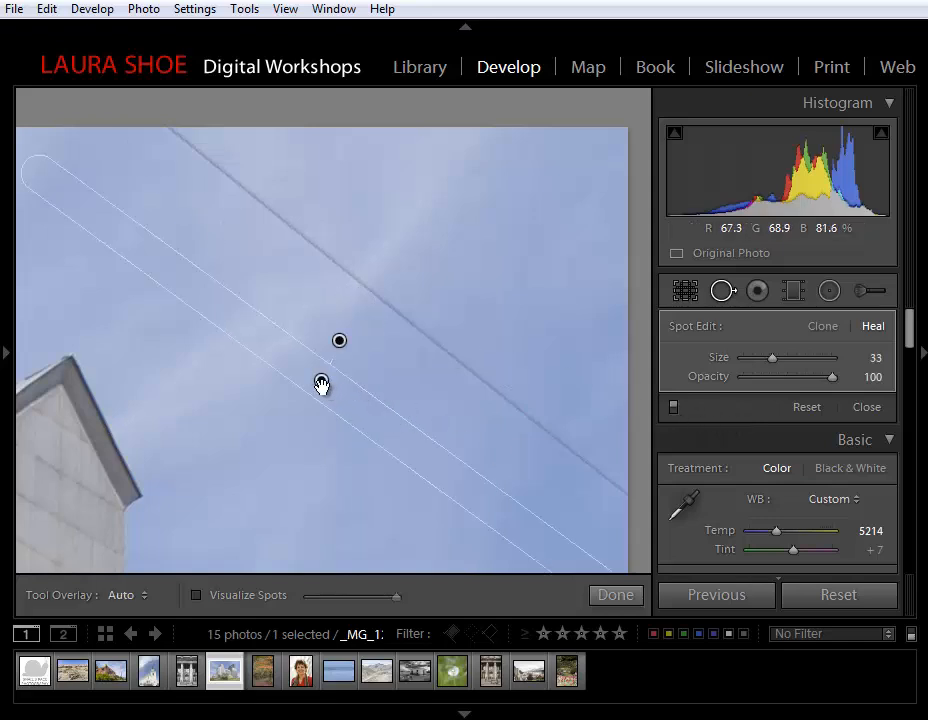
- Select the existing wire heal spot and hide the spot overlays
{"action": "left_click", "coordinate": [320, 379]}
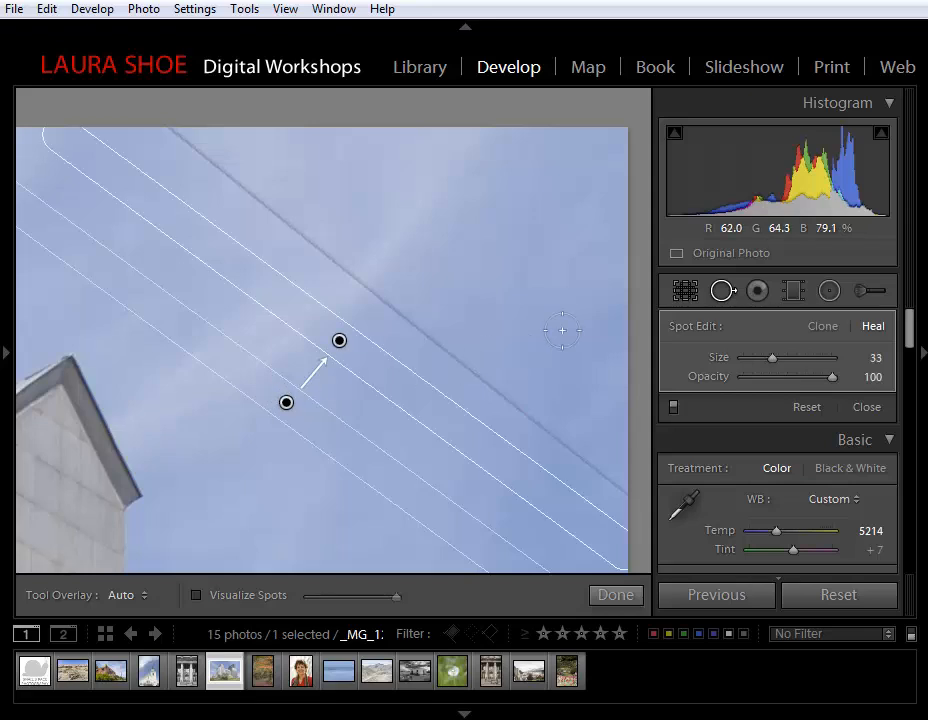
{"action": "key", "text": "cmd+z"}
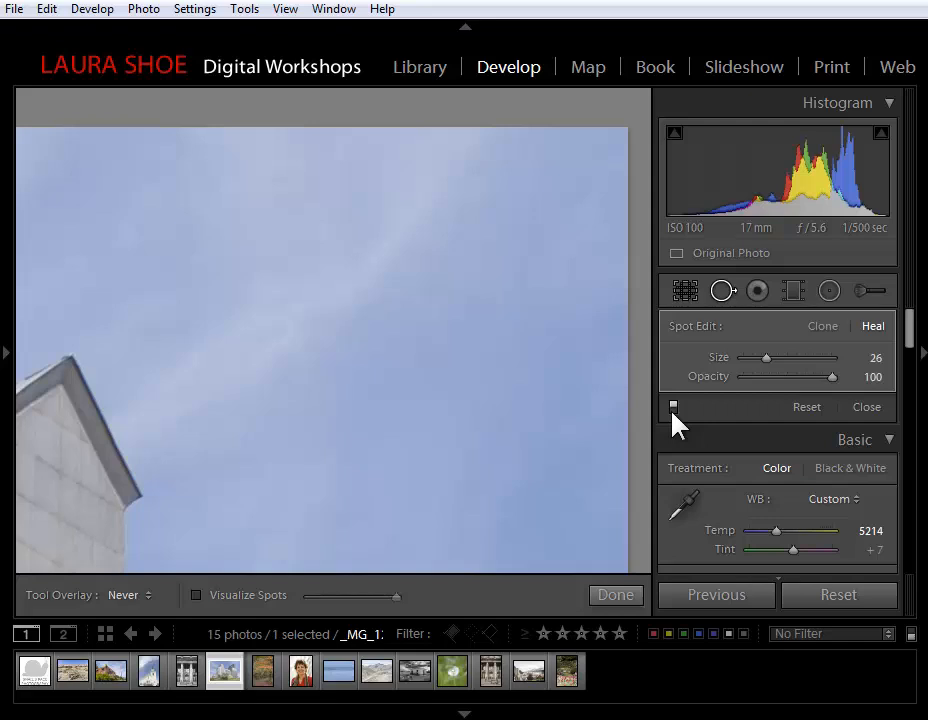
{"action": "mouse_move", "coordinate": [347, 645]}
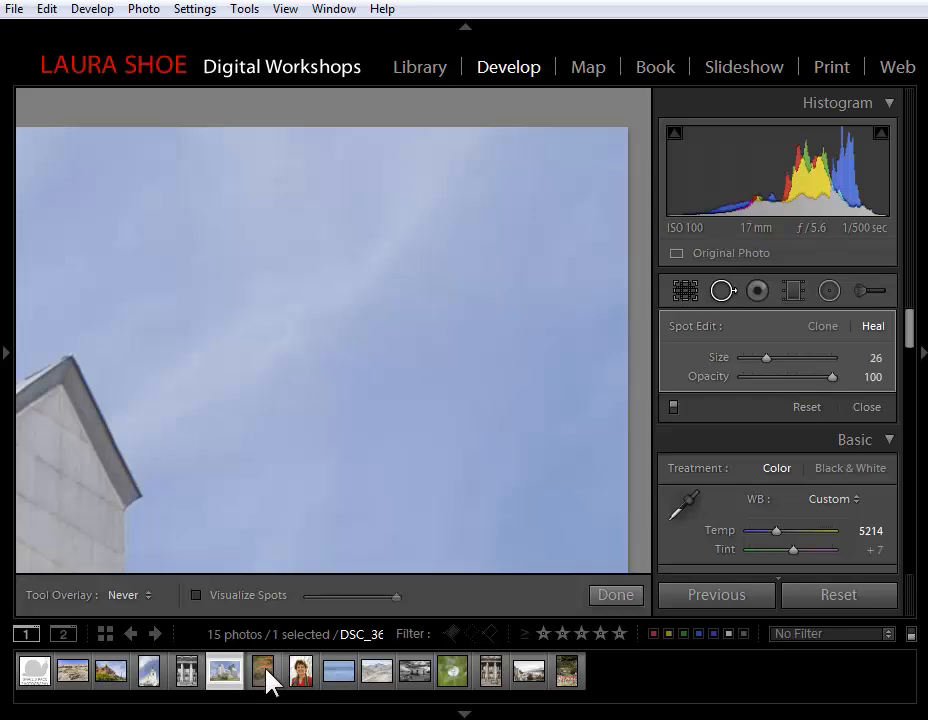
- Open the autumn forest path photo from the filmstrip
{"action": "left_click", "coordinate": [263, 671]}
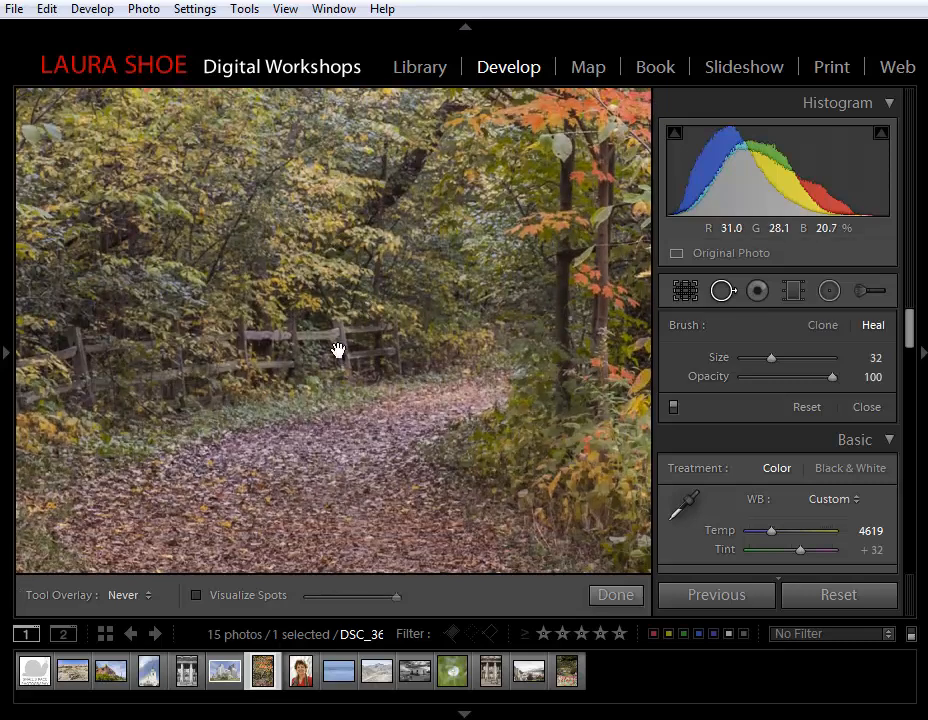
{"action": "mouse_move", "coordinate": [723, 291]}
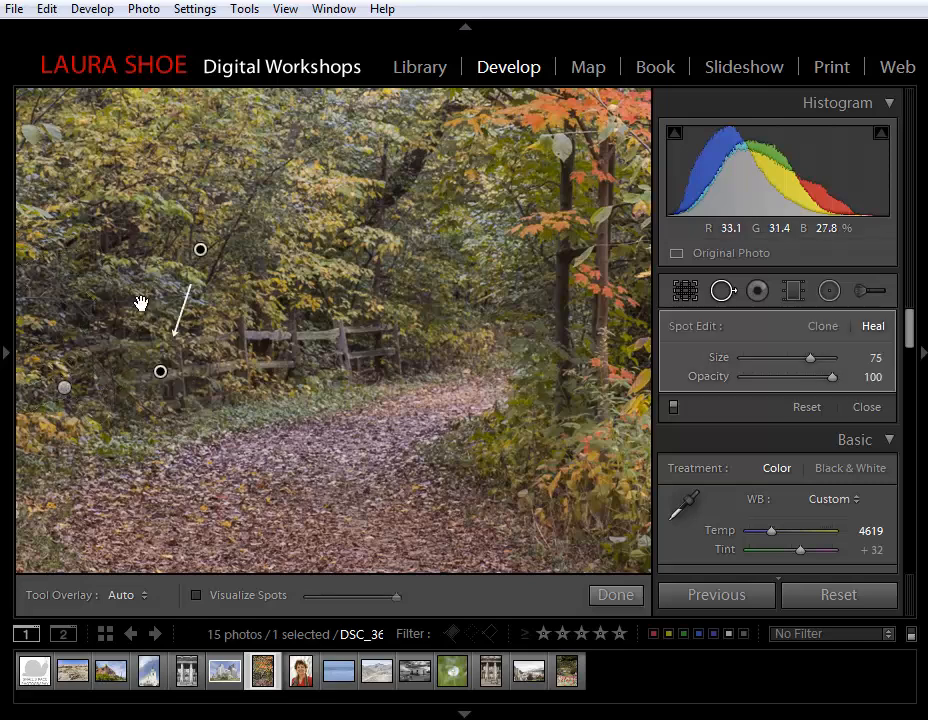
- Heal out the remaining fence rails and hide the spot overlays to check the result
{"action": "left_click", "coordinate": [199, 249]}
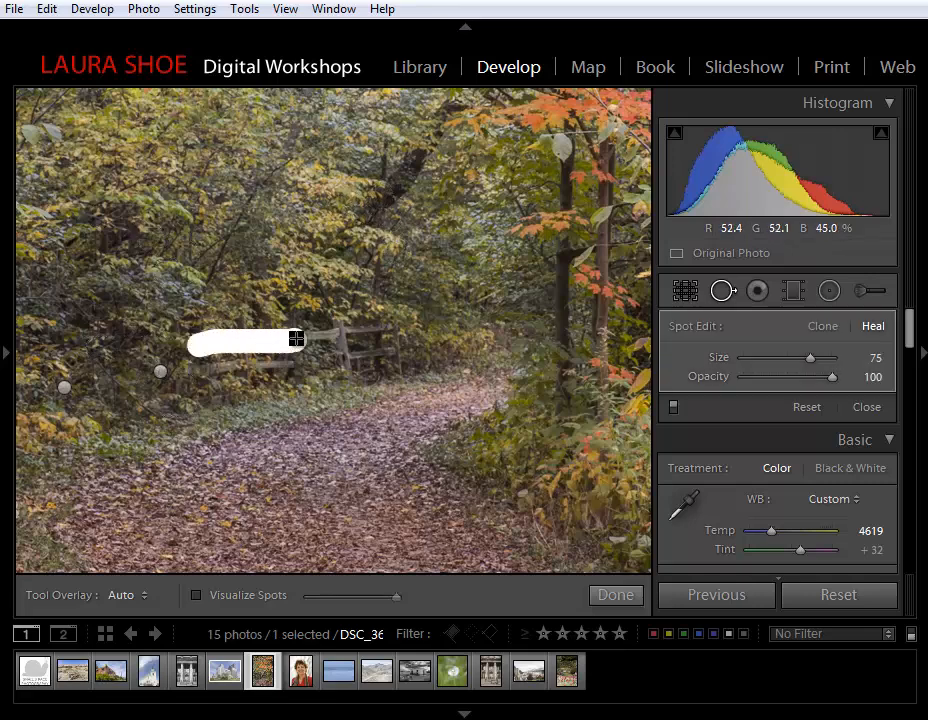
{"action": "left_click_drag", "start_coordinate": [296, 337], "coordinate": [347, 362]}
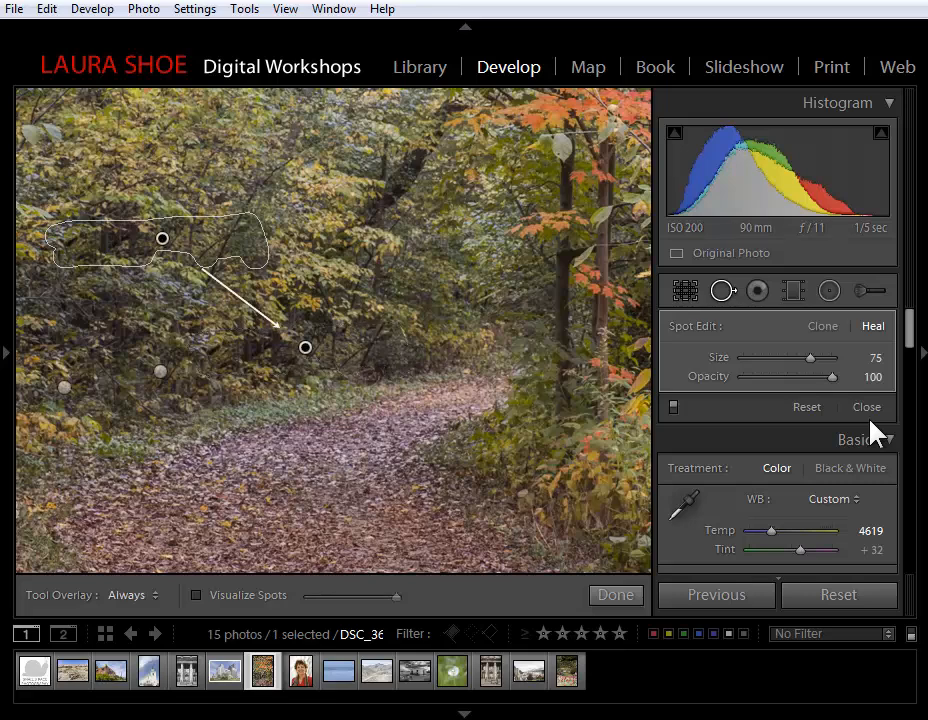
{"action": "left_click", "coordinate": [128, 595]}
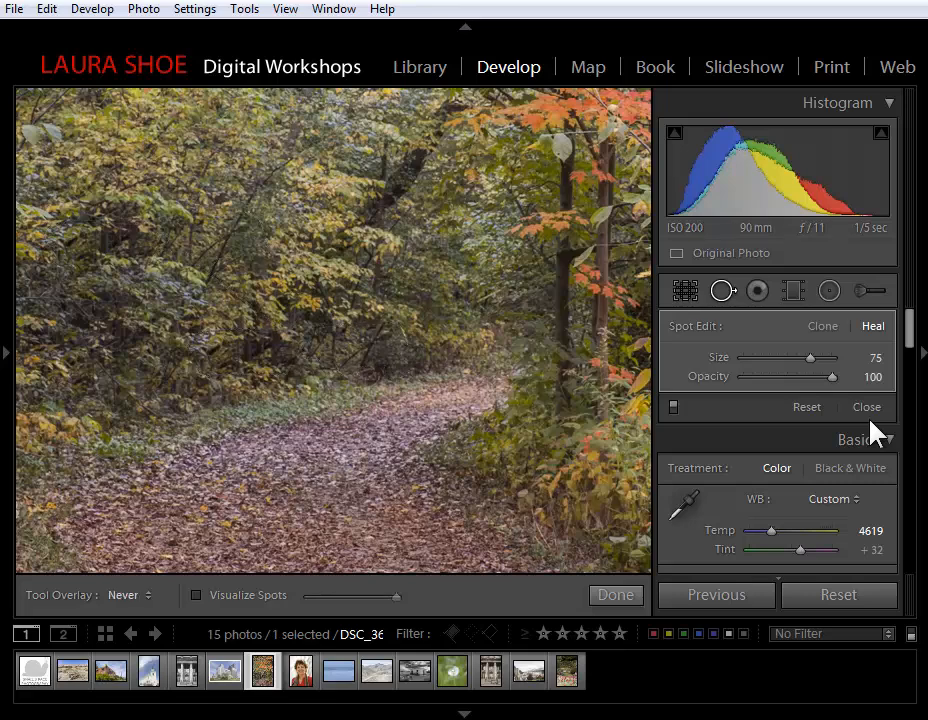
{"action": "mouse_move", "coordinate": [670, 452]}
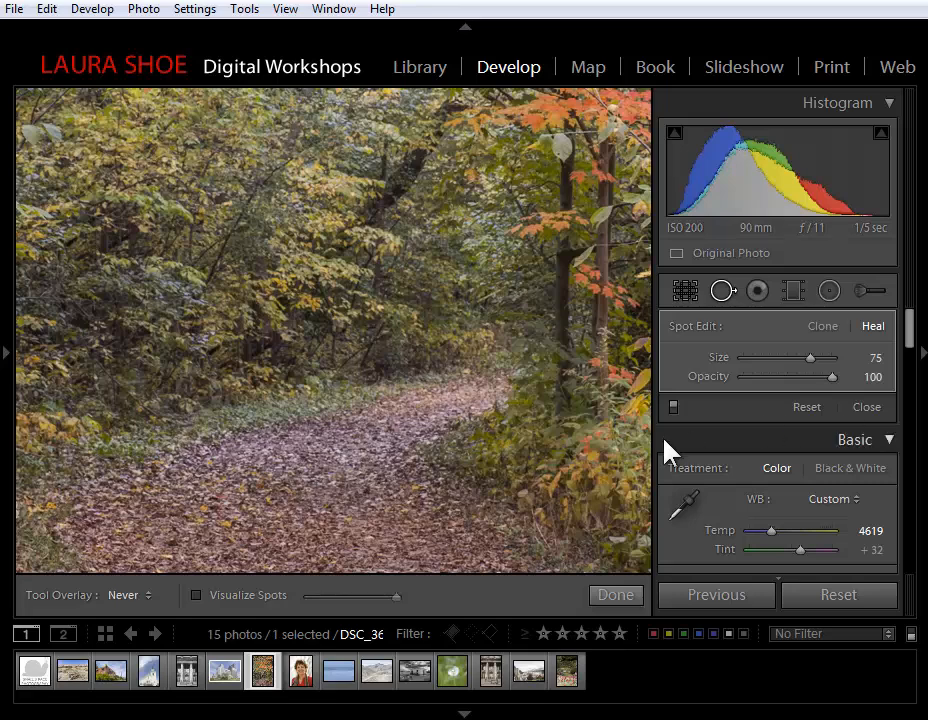
{"action": "mouse_move", "coordinate": [672, 407]}
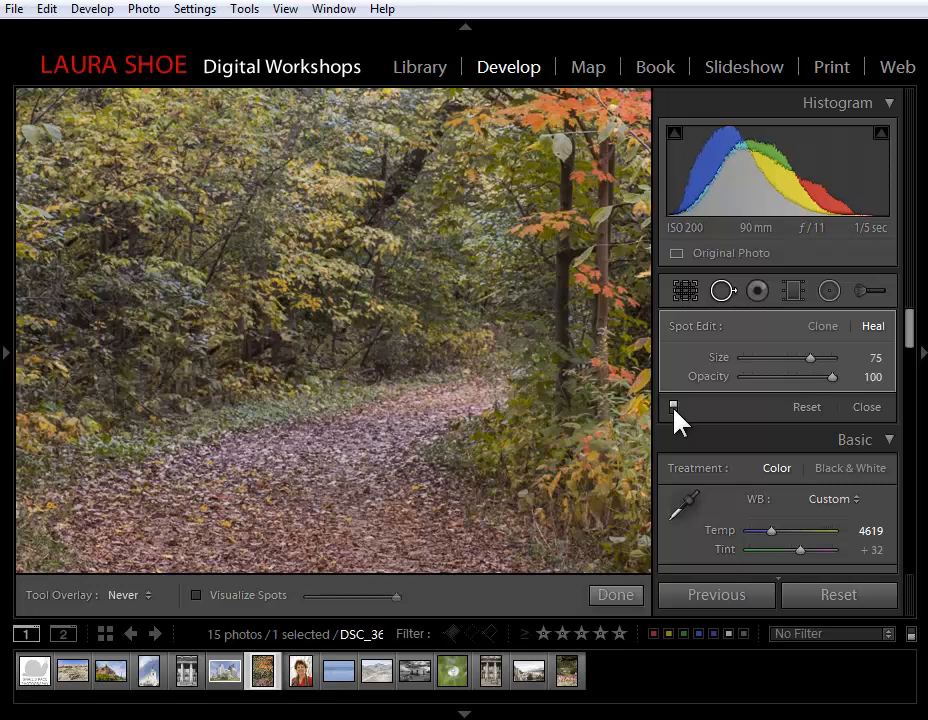
{"action": "mouse_move", "coordinate": [675, 425]}
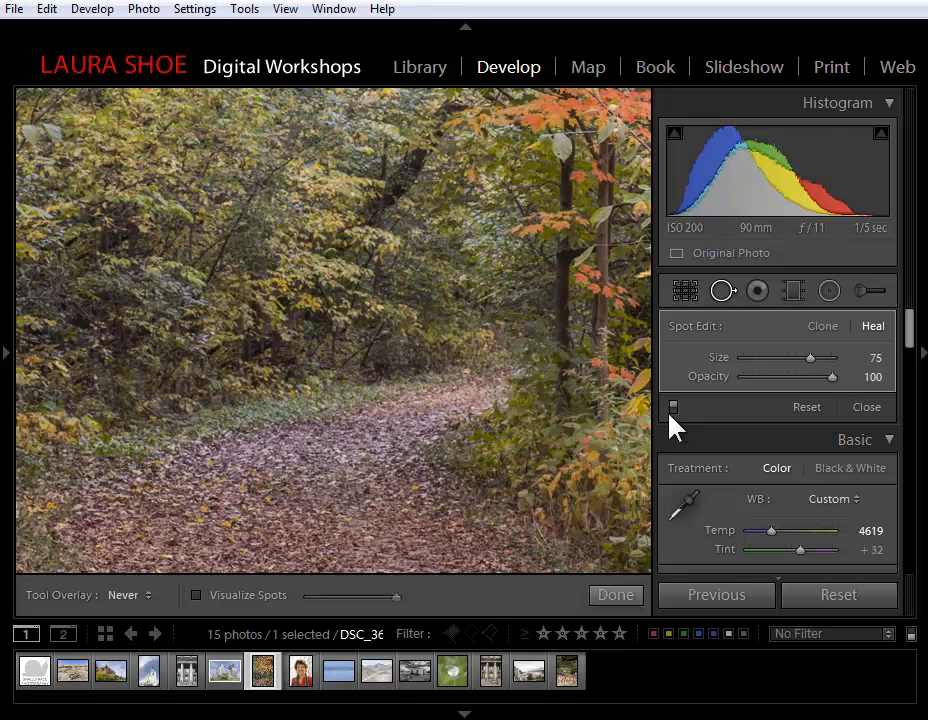
- Open the smiling woman's portrait from the filmstrip
{"action": "left_click", "coordinate": [301, 671]}
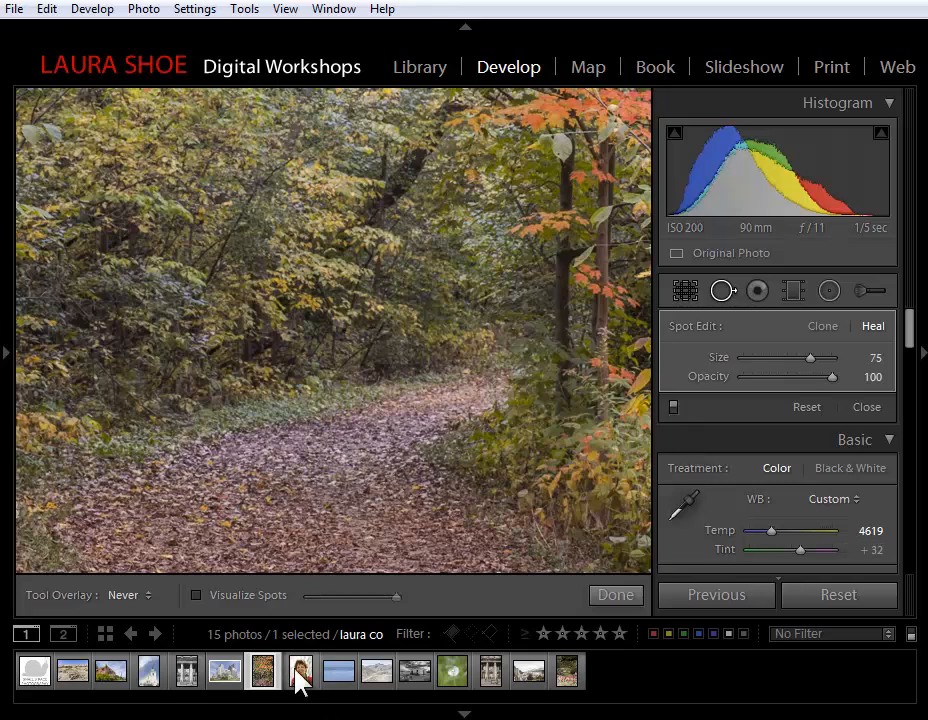
{"action": "left_click", "coordinate": [300, 671]}
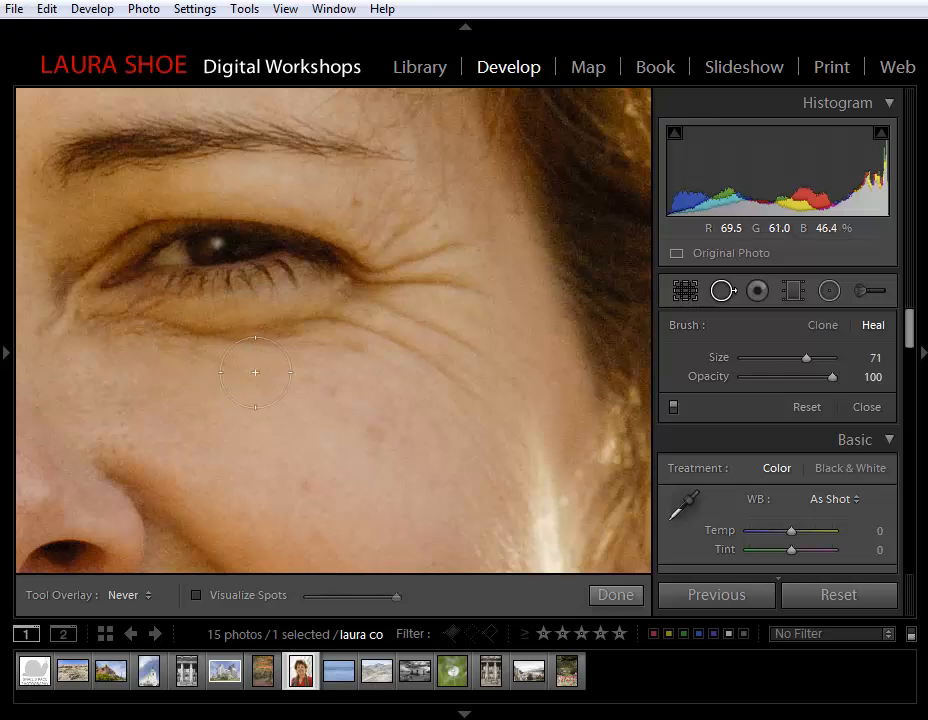
{"action": "mouse_move", "coordinate": [172, 340]}
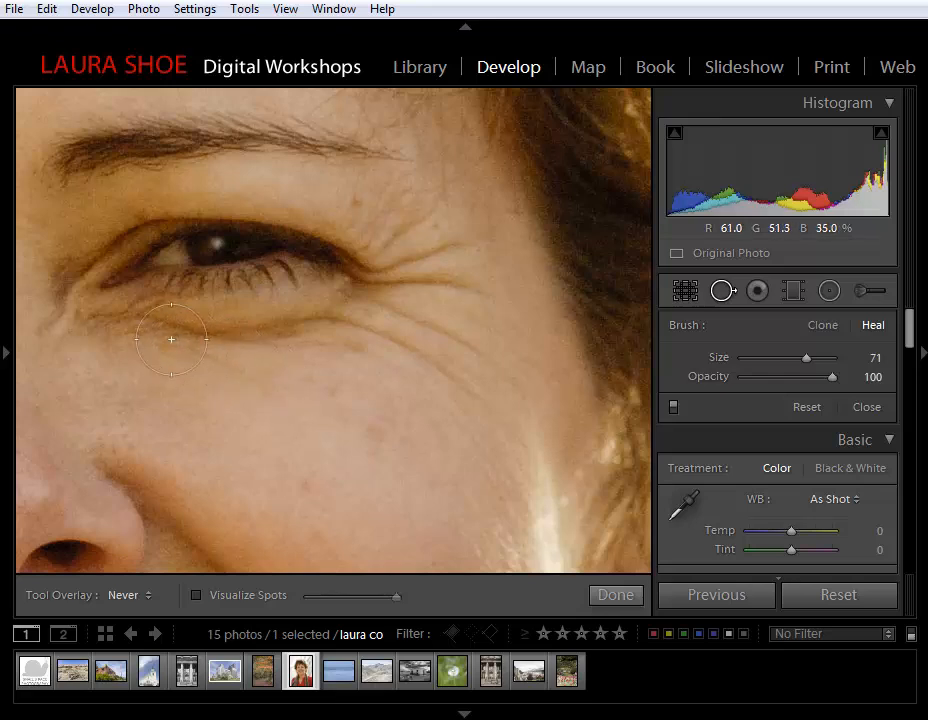
- Heal the under-eye dark circle and lower its Opacity to about 33
{"action": "left_click", "coordinate": [171, 338]}
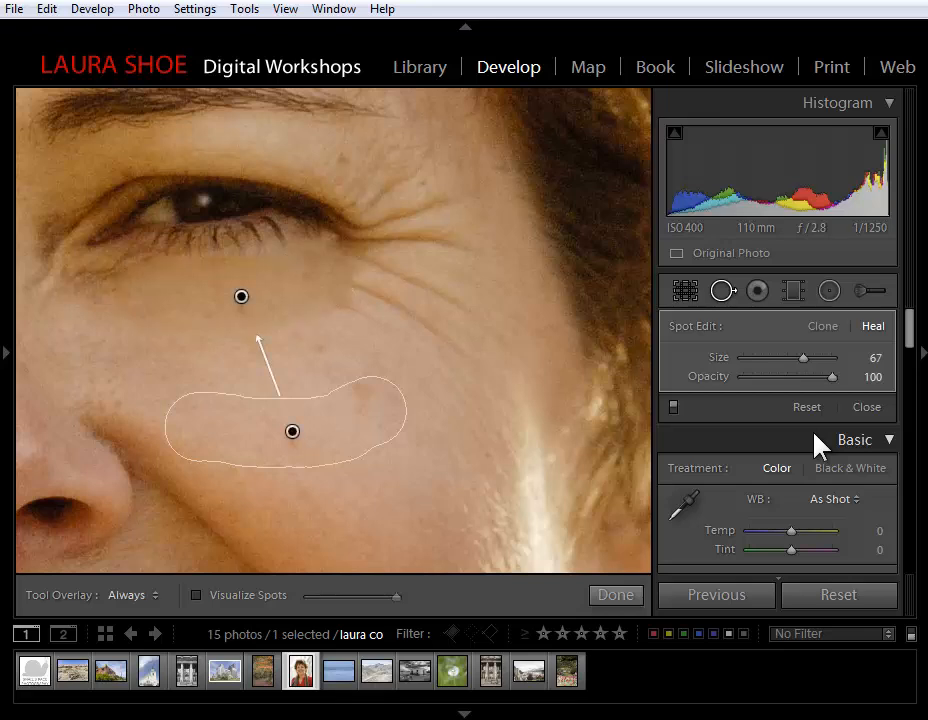
{"action": "mouse_move", "coordinate": [609, 409]}
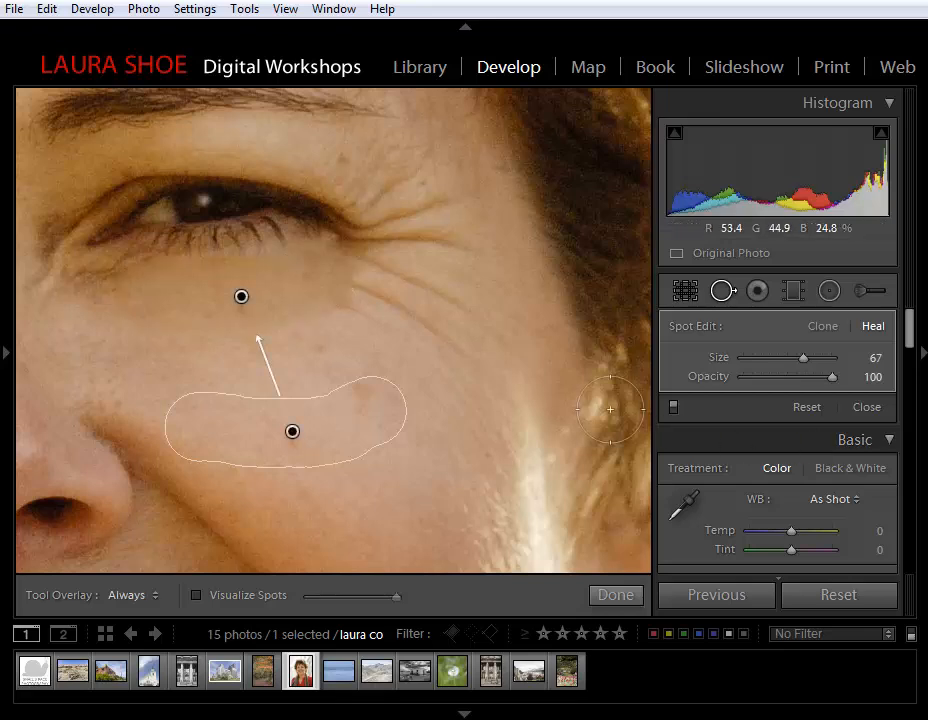
{"action": "mouse_move", "coordinate": [743, 420]}
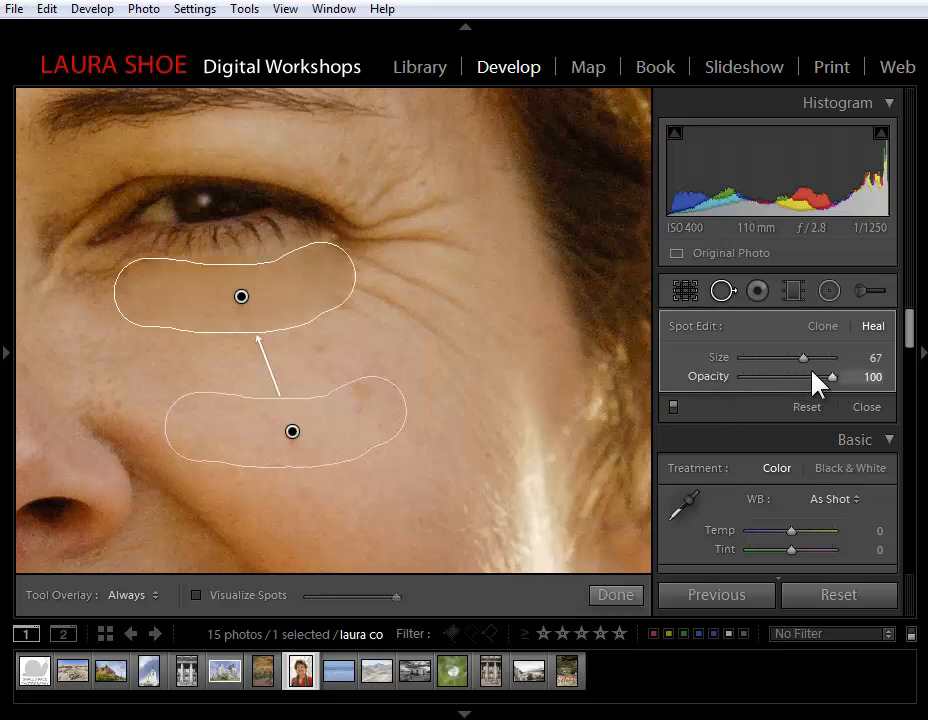
{"action": "mouse_move", "coordinate": [837, 394]}
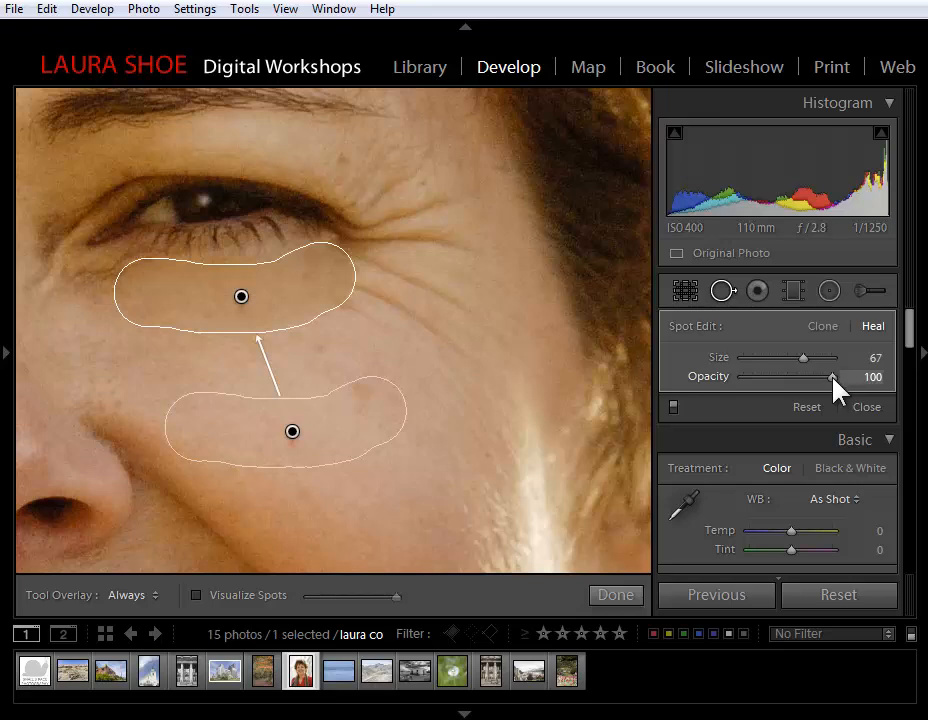
{"action": "left_click_drag", "start_coordinate": [832, 377], "coordinate": [775, 377]}
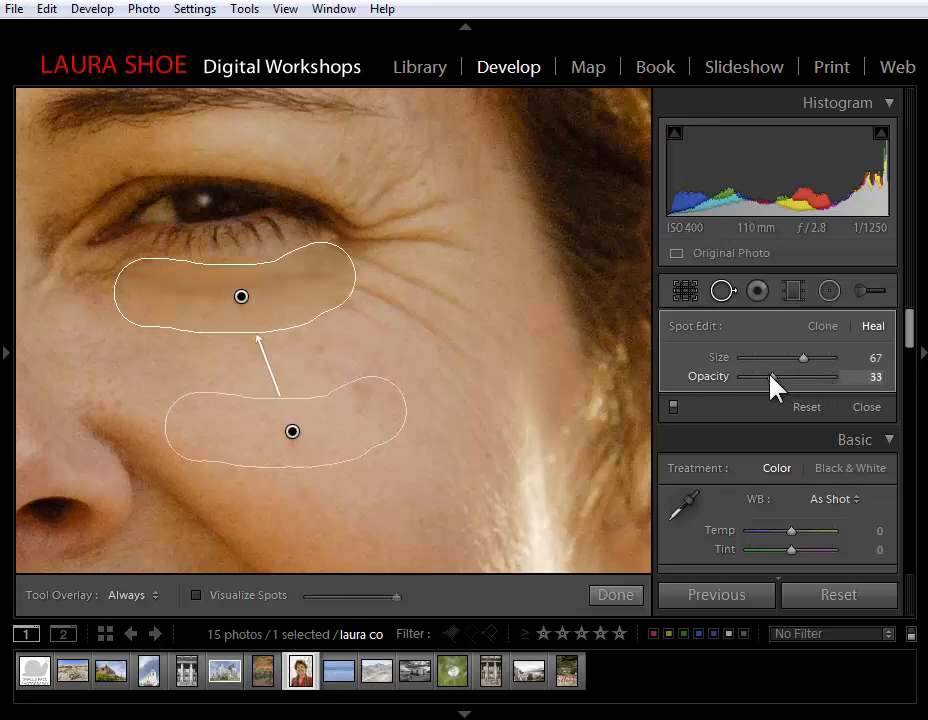
{"action": "left_click_drag", "start_coordinate": [775, 376], "coordinate": [785, 376]}
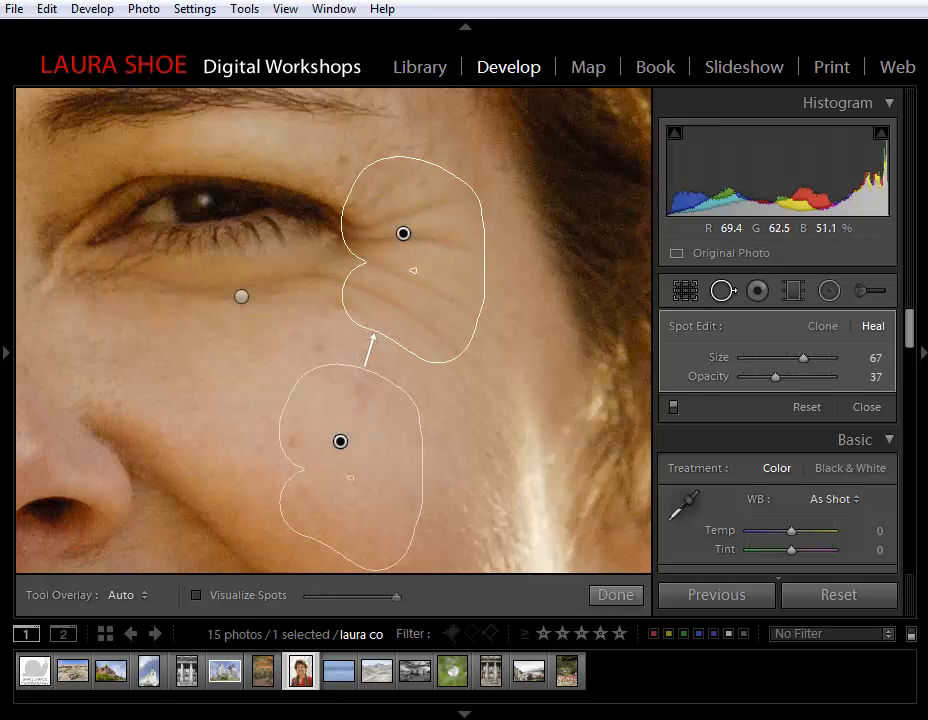
- Set the crow's feet heal to partial opacity and the under-eye spot to 43
{"action": "left_click_drag", "start_coordinate": [775, 377], "coordinate": [785, 377]}
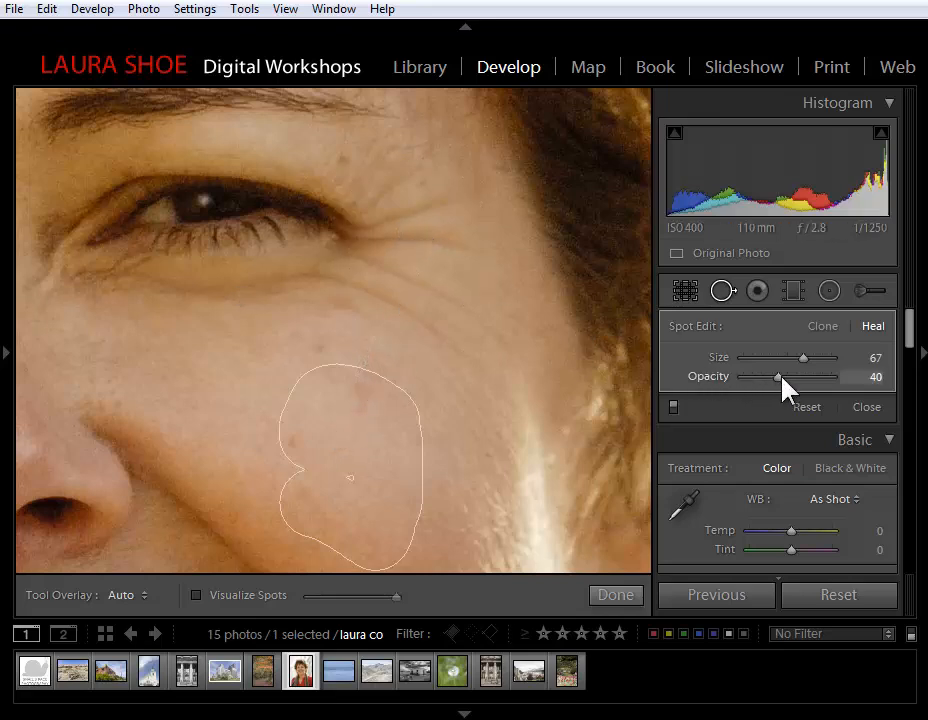
{"action": "left_click_drag", "start_coordinate": [779, 376], "coordinate": [836, 376]}
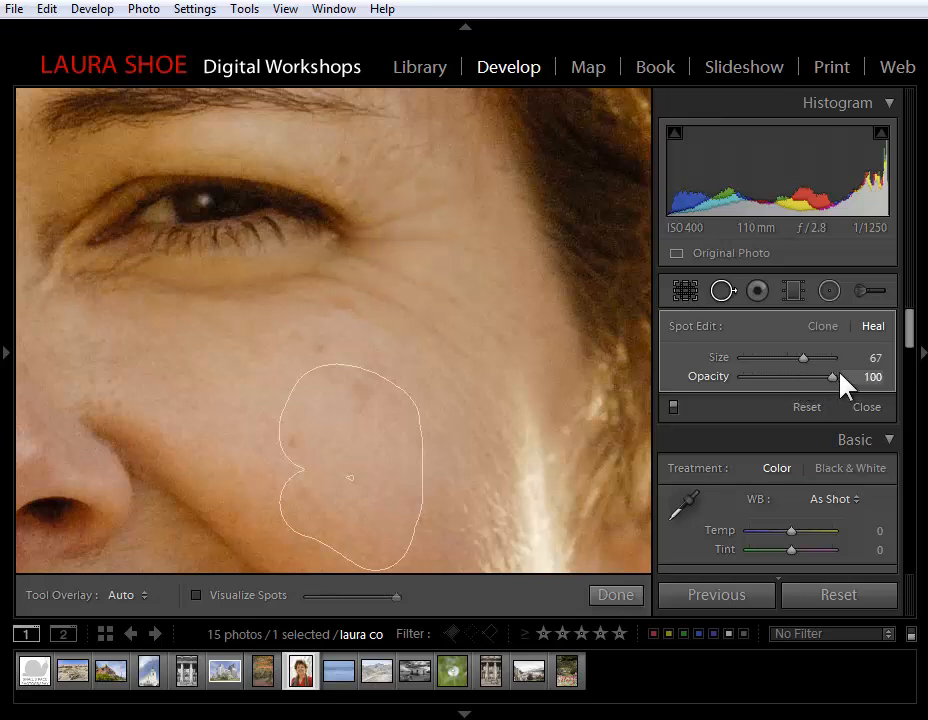
{"action": "left_click_drag", "start_coordinate": [828, 376], "coordinate": [797, 376]}
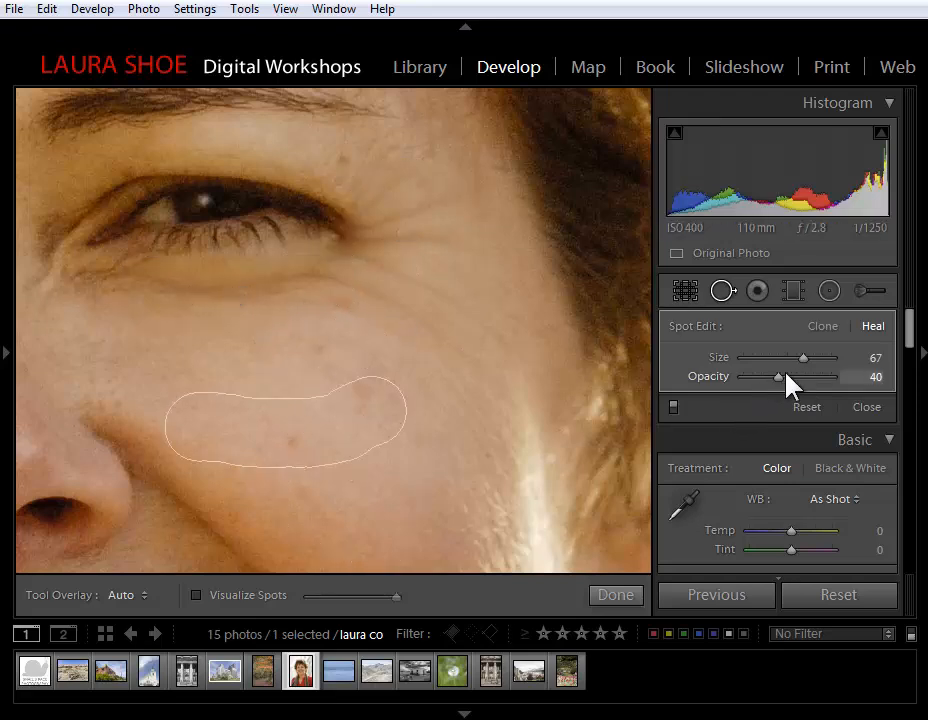
{"action": "left_click_drag", "start_coordinate": [775, 376], "coordinate": [793, 376]}
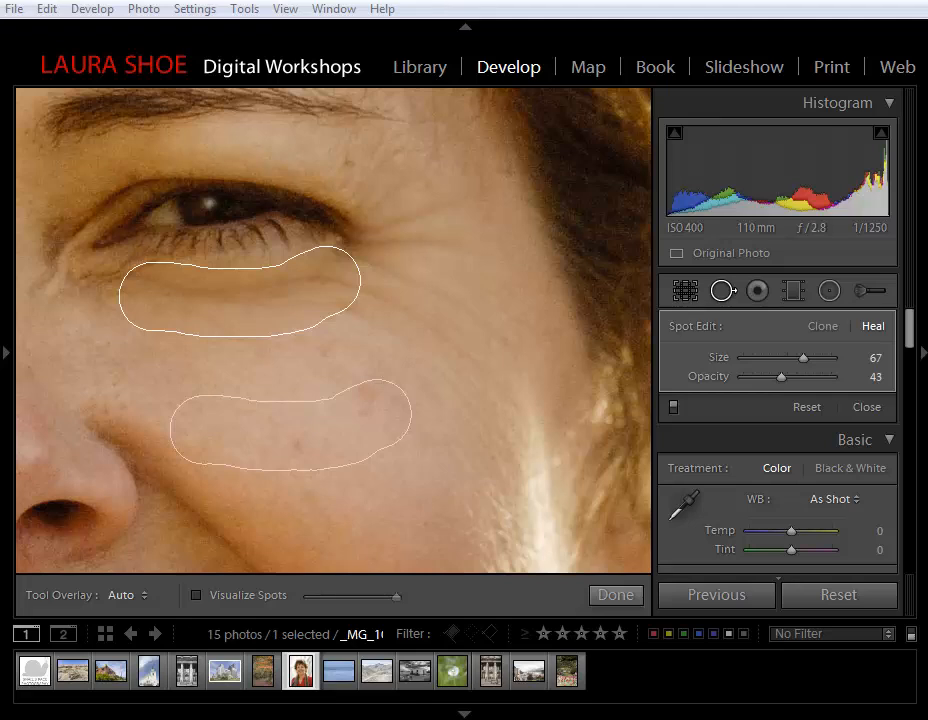
- Reopen the autumn forest path photo from the filmstrip
{"action": "left_click", "coordinate": [262, 670]}
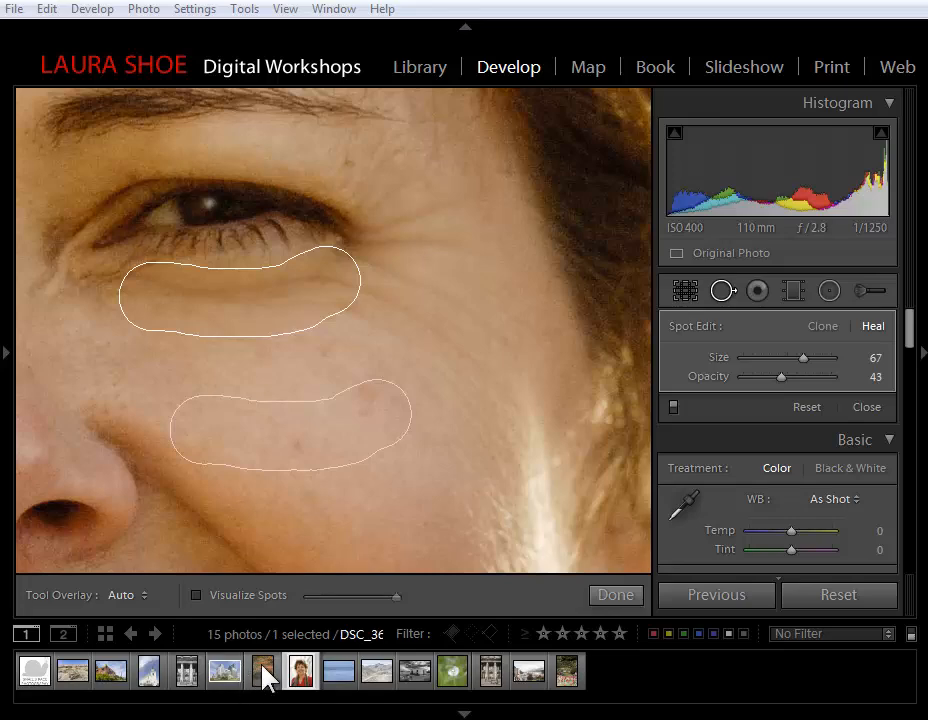
{"action": "left_click", "coordinate": [263, 671]}
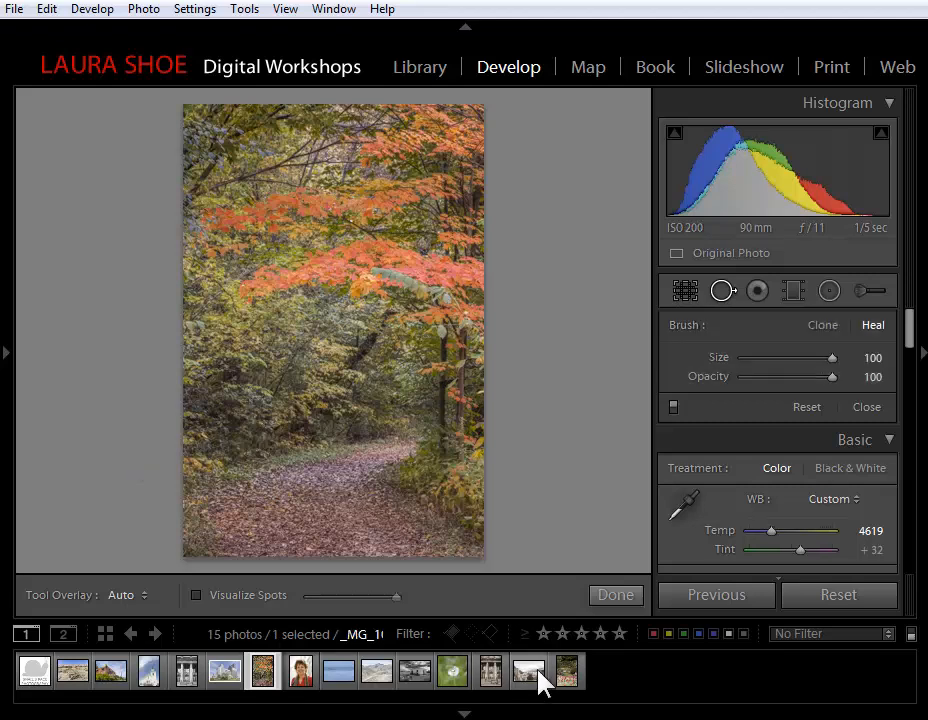
- Open the cruise-ship harbour photo and zoom in on the fence and wires
{"action": "left_click", "coordinate": [528, 670]}
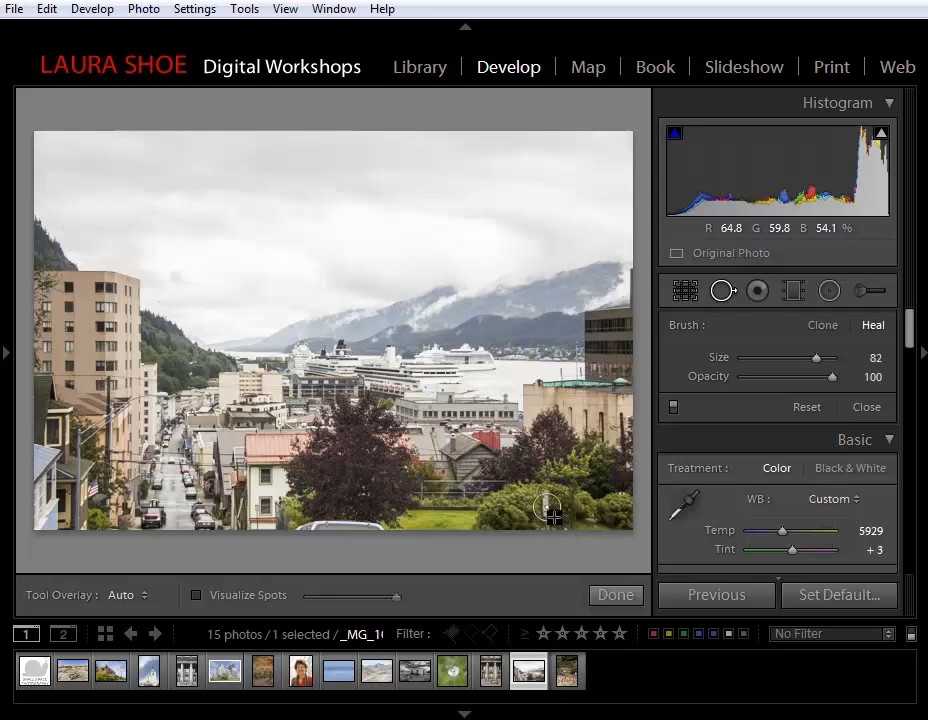
{"action": "mouse_move", "coordinate": [565, 532]}
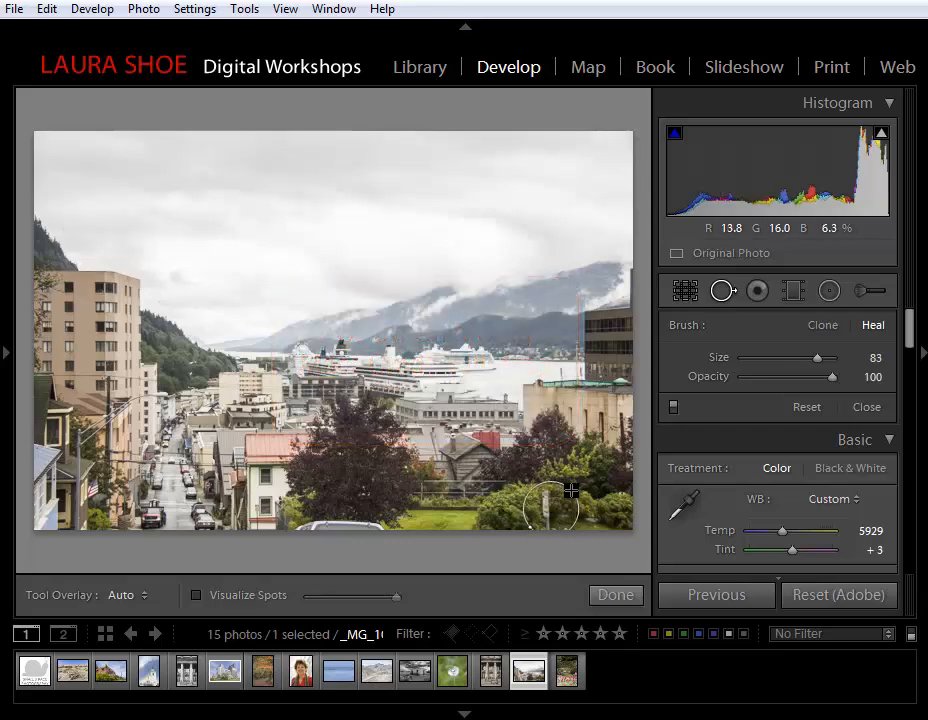
{"action": "left_click", "coordinate": [551, 505]}
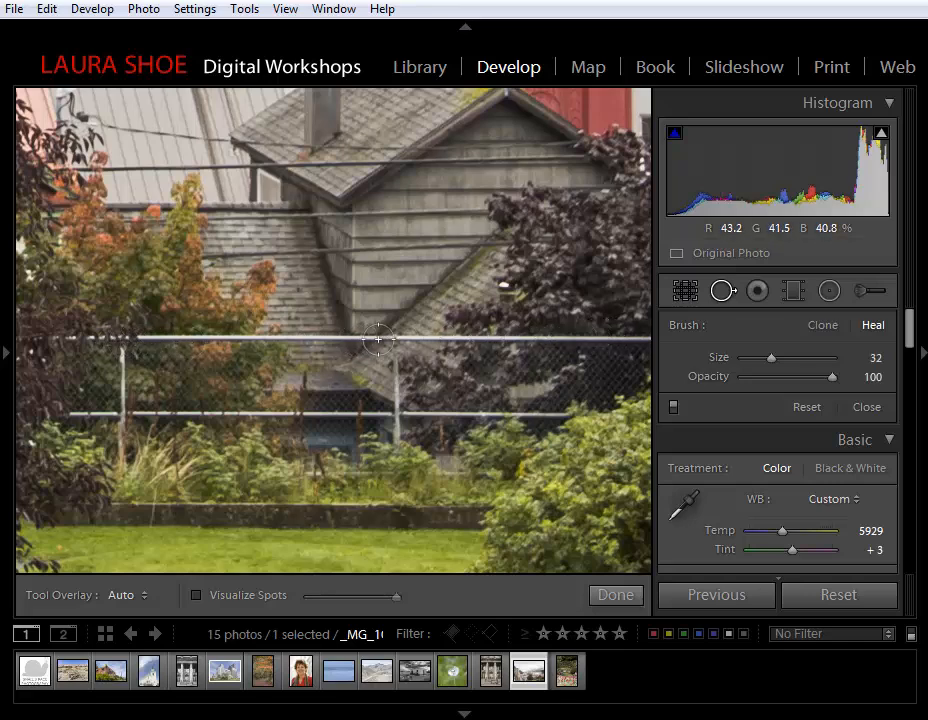
{"action": "mouse_move", "coordinate": [127, 333]}
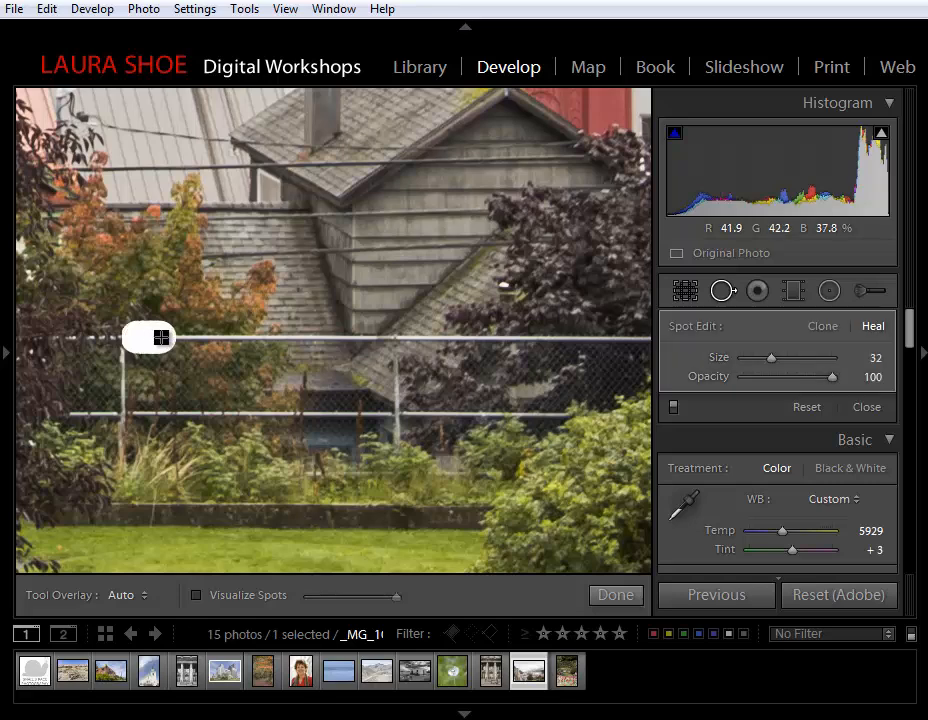
- Paint a size-32 heal stroke along the entire top fence rail, left to right
{"action": "left_click_drag", "start_coordinate": [148, 337], "coordinate": [288, 337]}
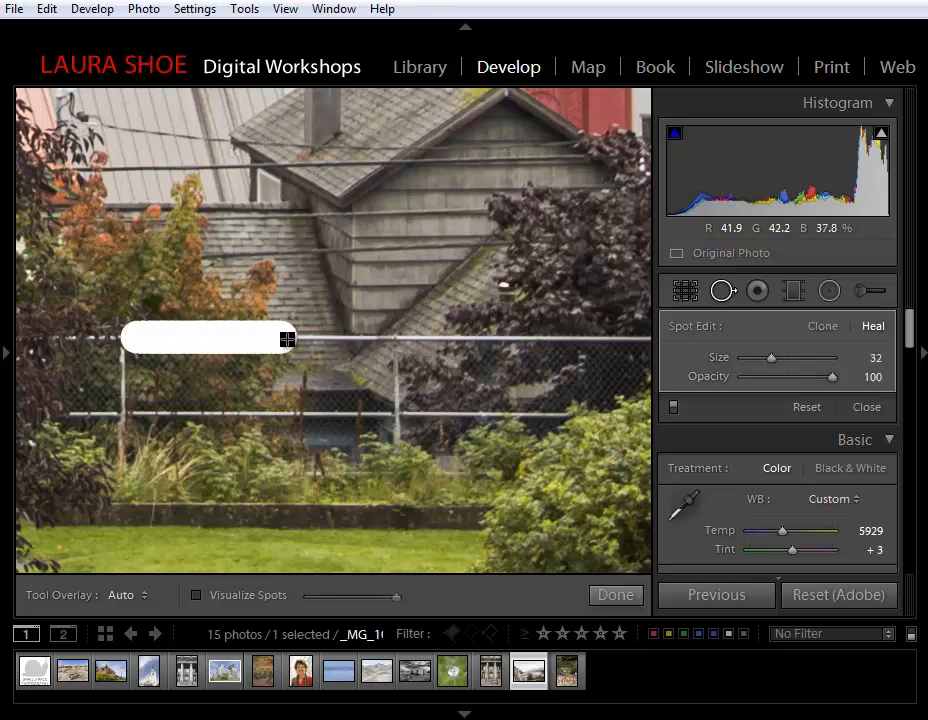
{"action": "left_click_drag", "start_coordinate": [288, 338], "coordinate": [540, 338]}
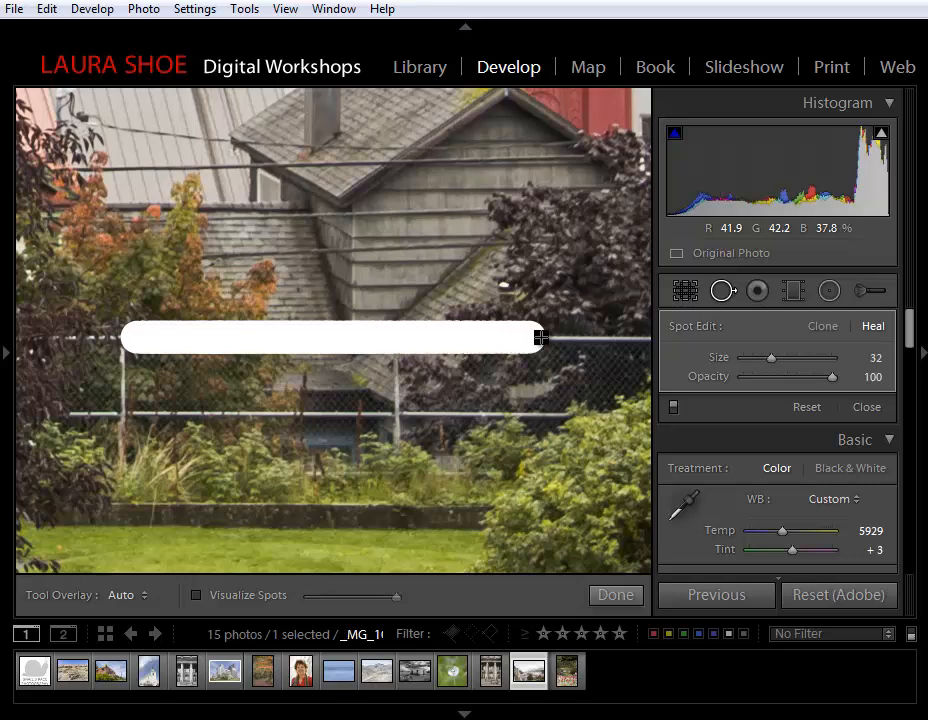